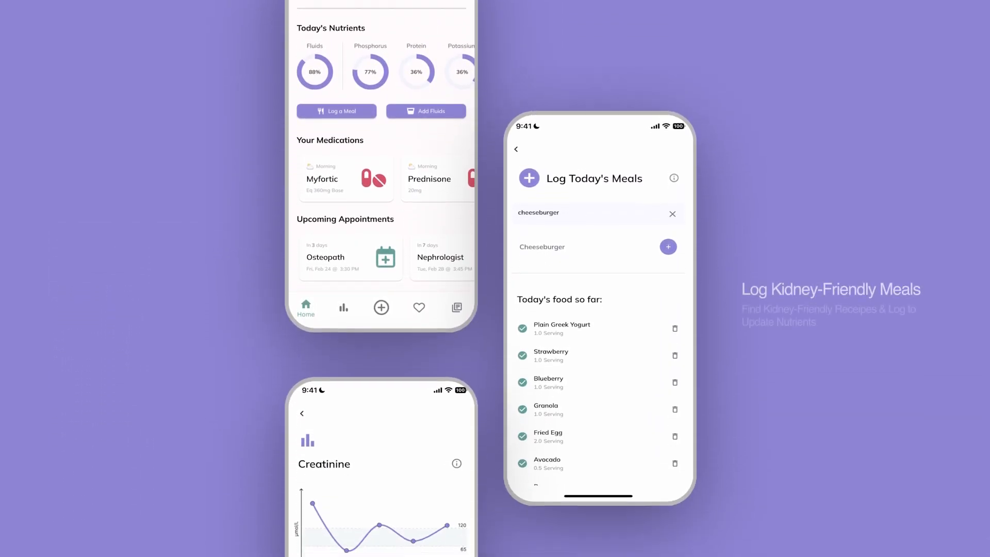
Step: Let the meal, nutrient and lab work overview finish, reaching the iPhone home screen
{"action": "left_click", "coordinate": [667, 247]}
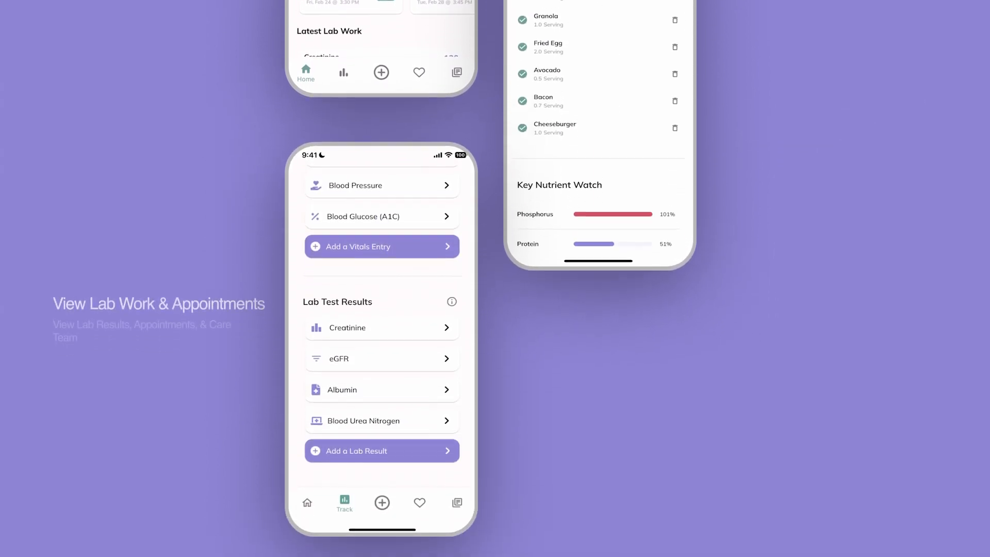
{"action": "left_click", "coordinate": [382, 359]}
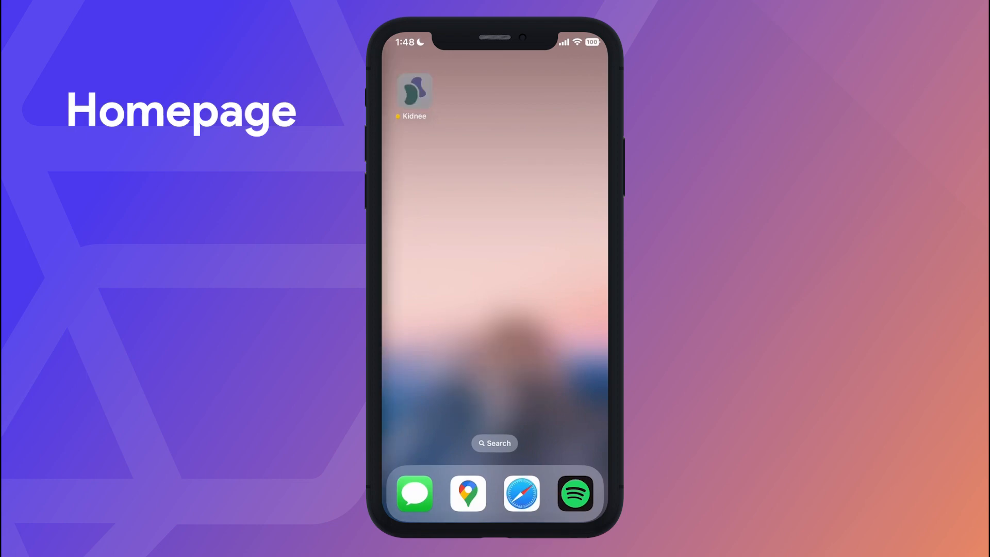
Step: Launch Kidnee and browse the homepage's nutrients, medications and lab work
{"action": "left_click", "coordinate": [414, 94]}
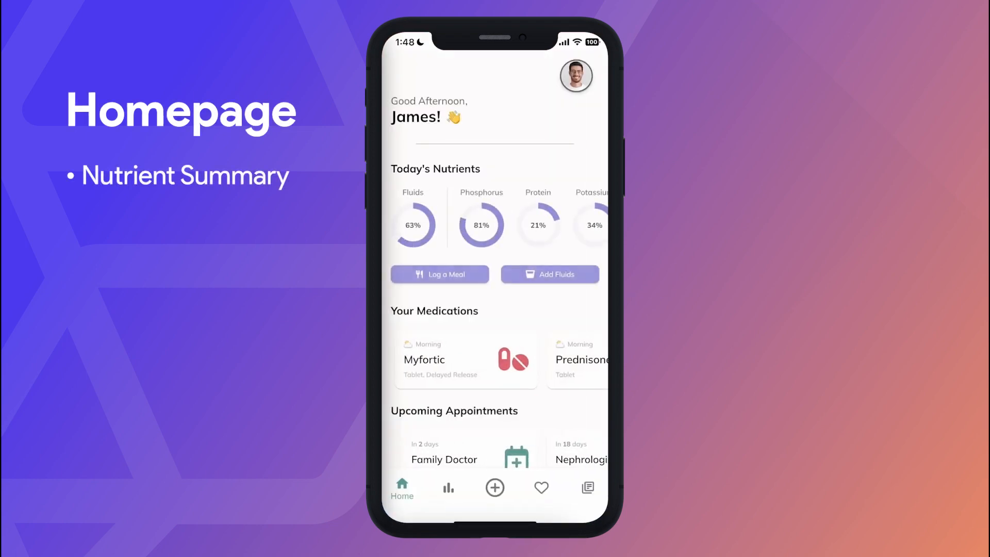
{"action": "scroll", "scroll_direction": "down", "scroll_amount": 3}
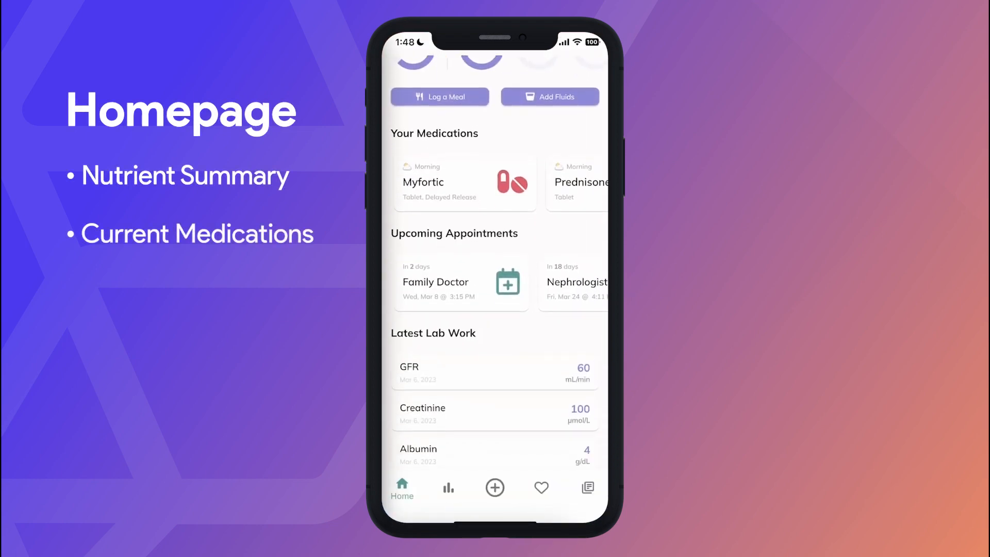
{"action": "scroll", "scroll_direction": "down", "scroll_amount": 3}
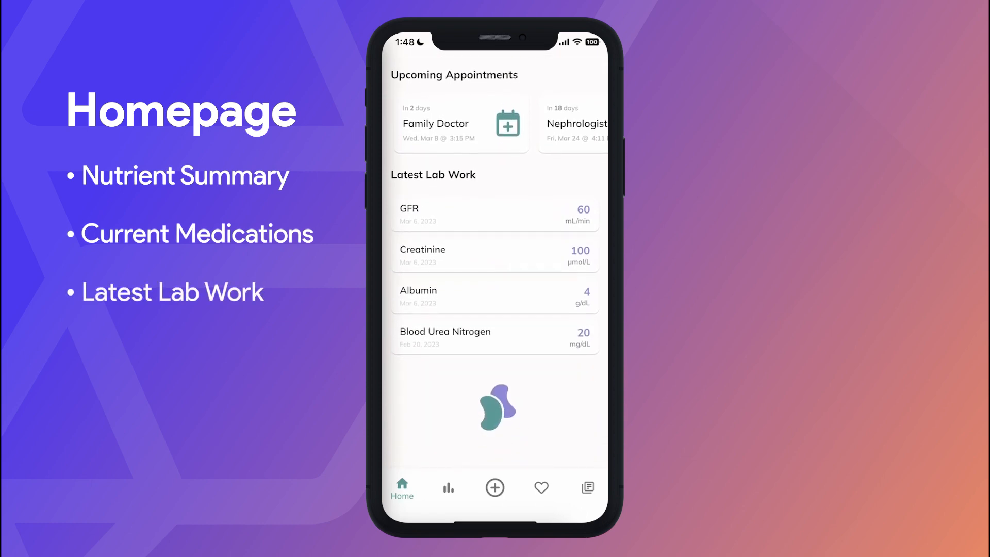
Step: On Track, save a Creatinine lab result of 152 µmol/L dated Mar 6, 2023
{"action": "left_click", "coordinate": [448, 487]}
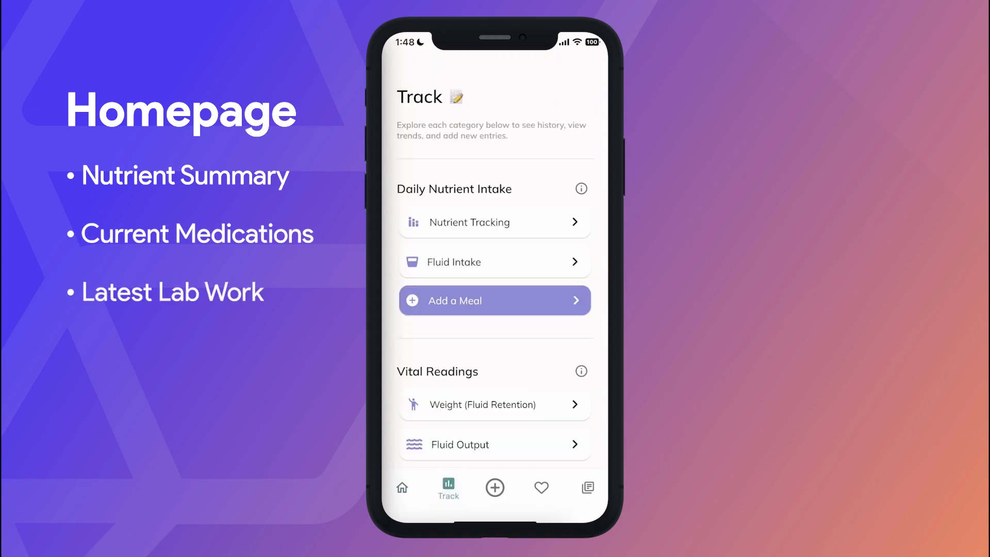
{"action": "scroll", "scroll_direction": "down", "scroll_amount": 3}
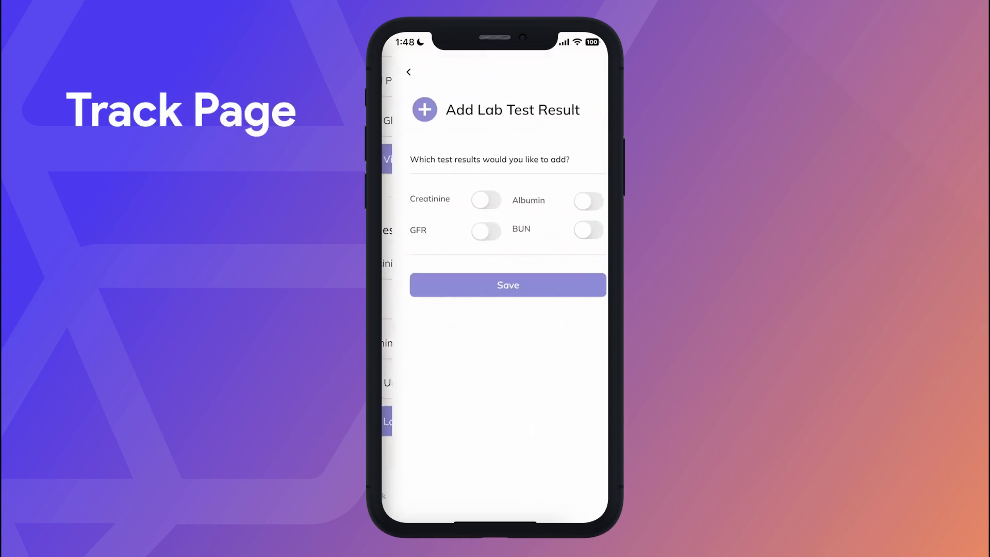
{"action": "left_click", "coordinate": [486, 200]}
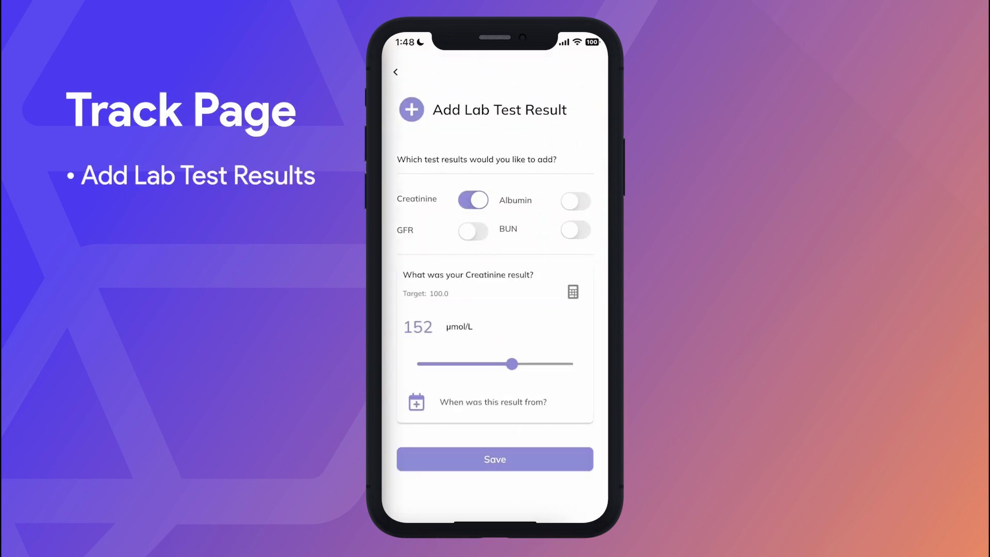
{"action": "left_click", "coordinate": [495, 459]}
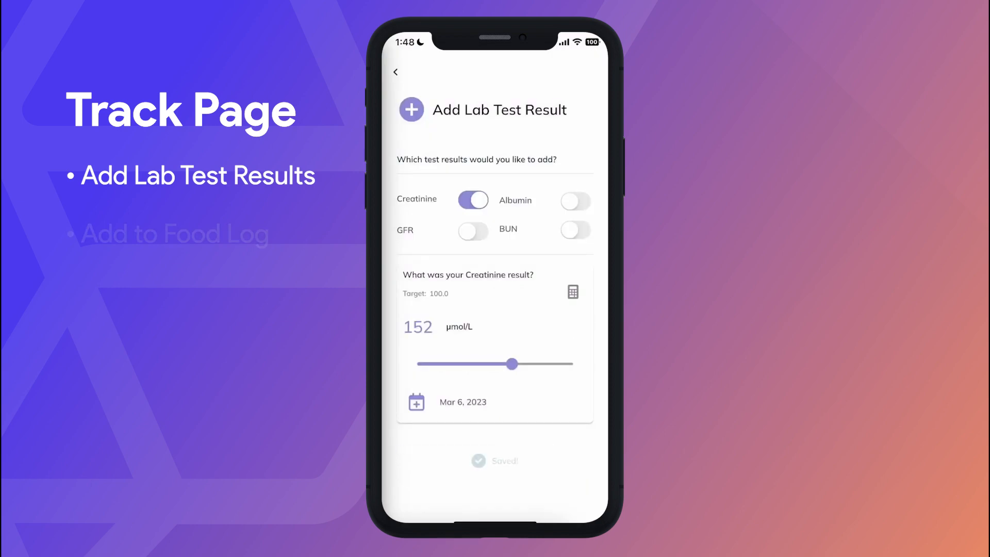
{"action": "left_click", "coordinate": [396, 72]}
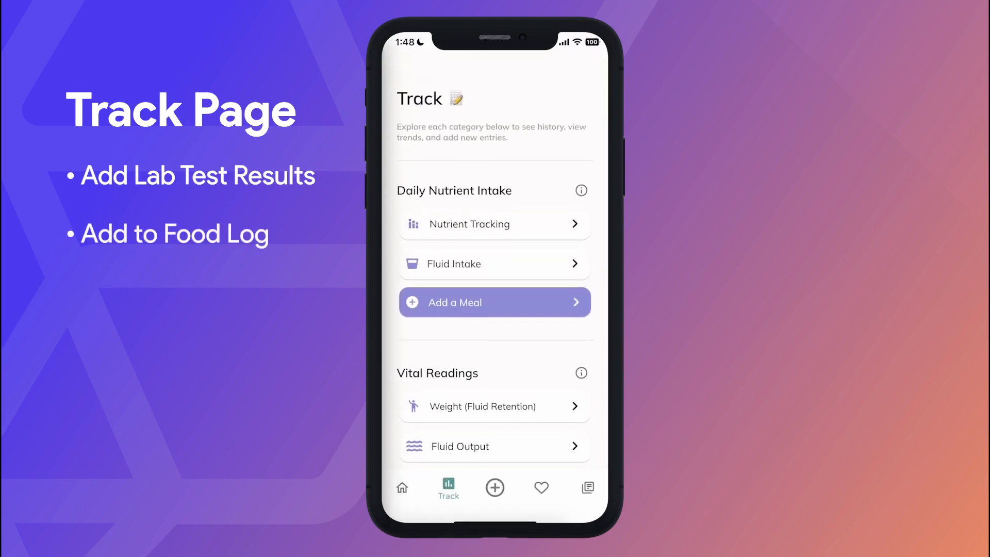
{"action": "left_click", "coordinate": [495, 223]}
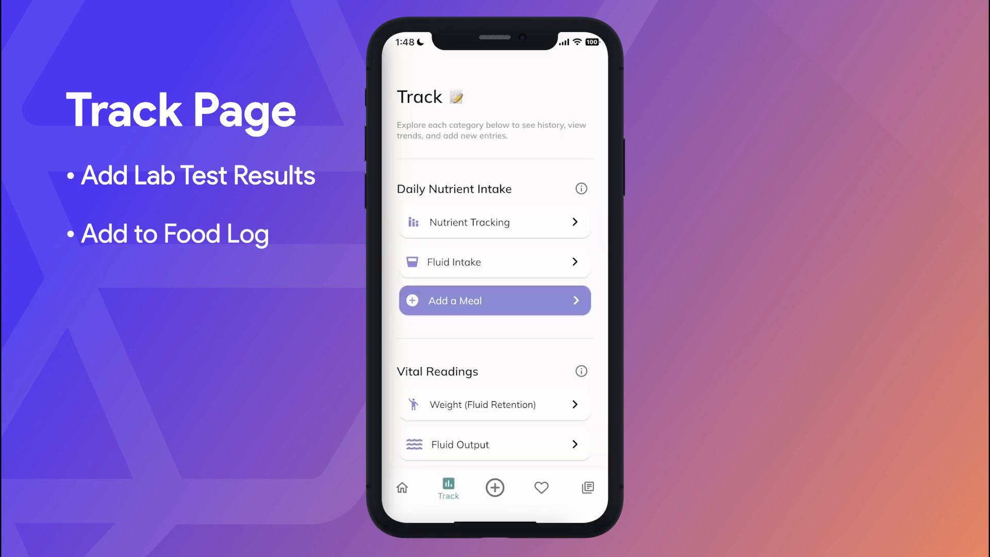
Step: Add half a cup of Plain Greek Yogurt to today's food log, then go to Care
{"action": "left_click", "coordinate": [494, 301]}
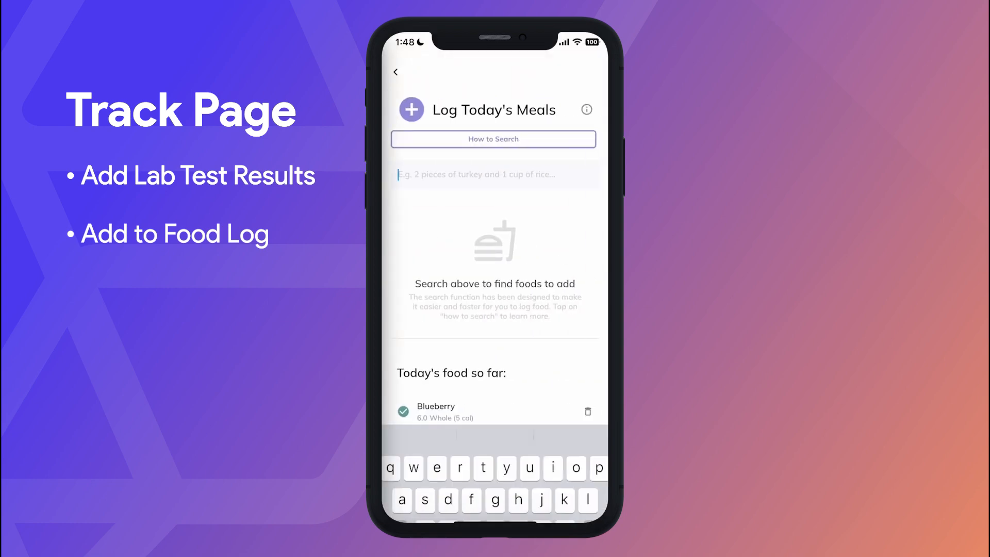
{"action": "type", "text": "half a cup of plai"}
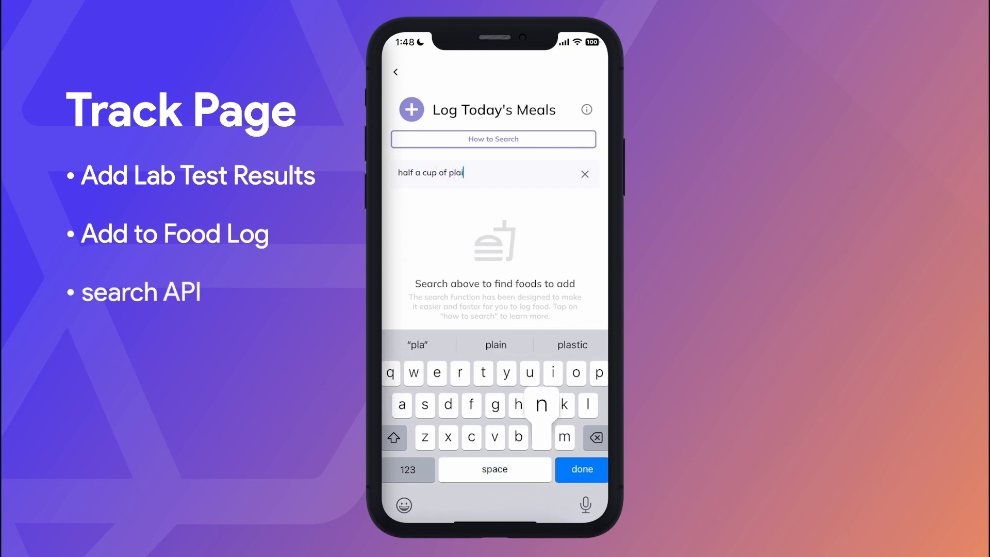
{"action": "type", "text": "n Greek yogurt"}
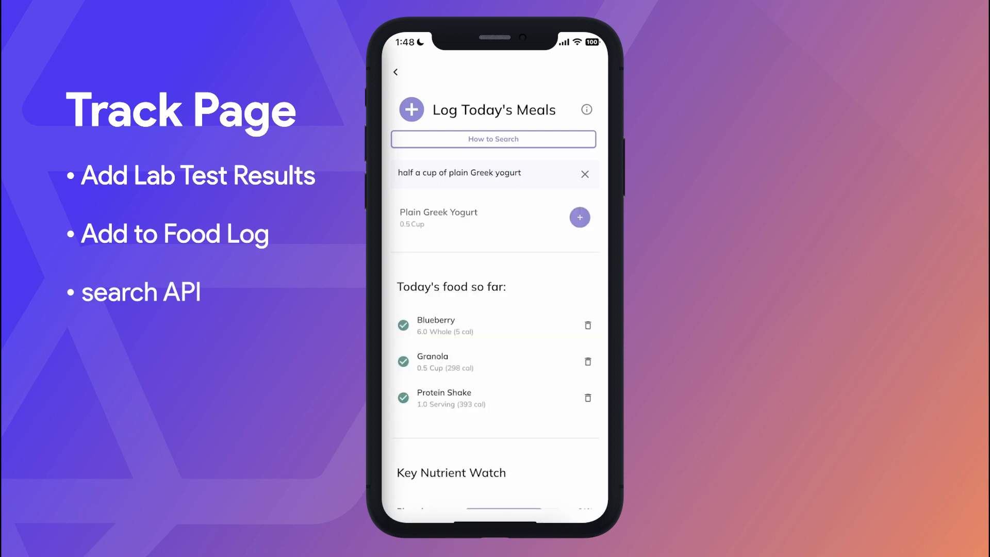
{"action": "left_click", "coordinate": [579, 218]}
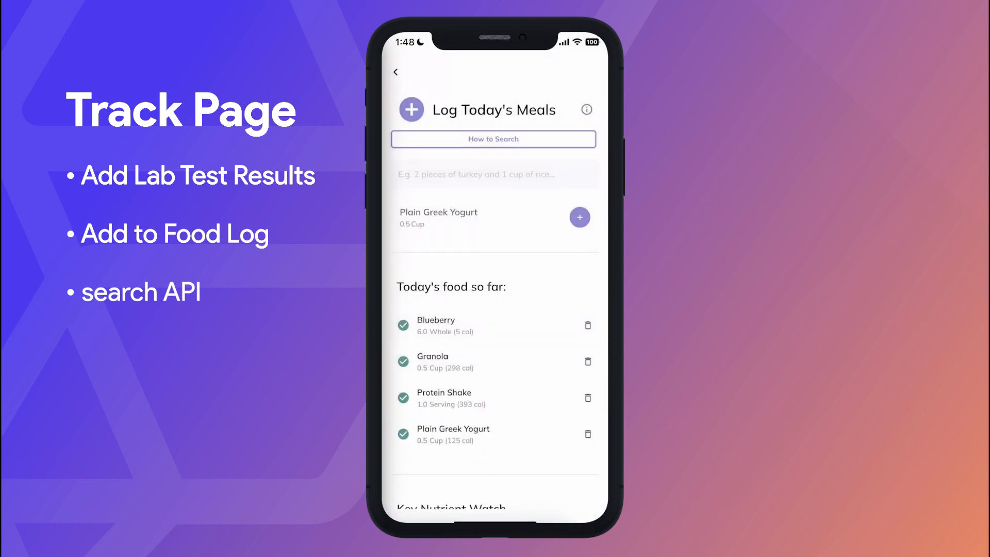
{"action": "left_click", "coordinate": [540, 487]}
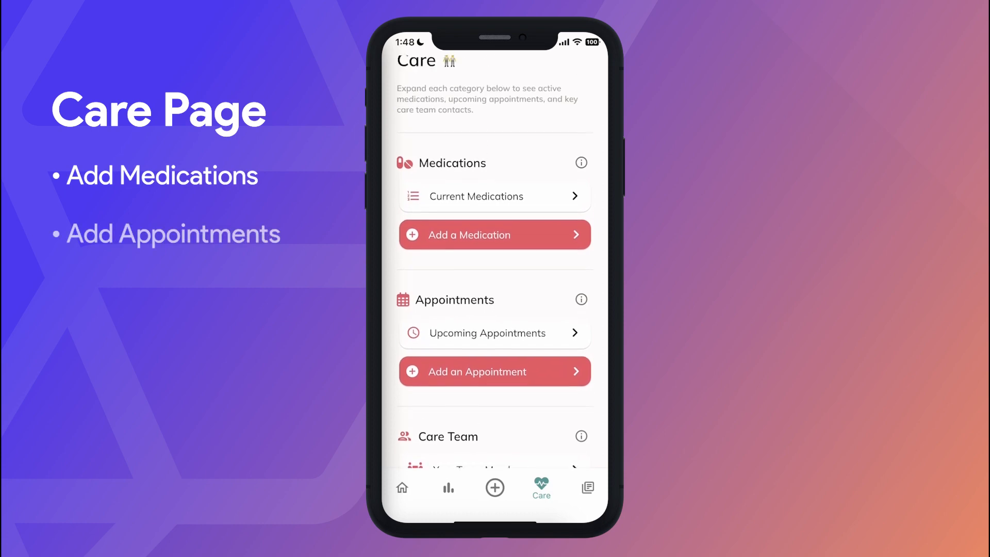
Step: Add Tylenol 650mg as a morning medication
{"action": "left_click", "coordinate": [495, 234]}
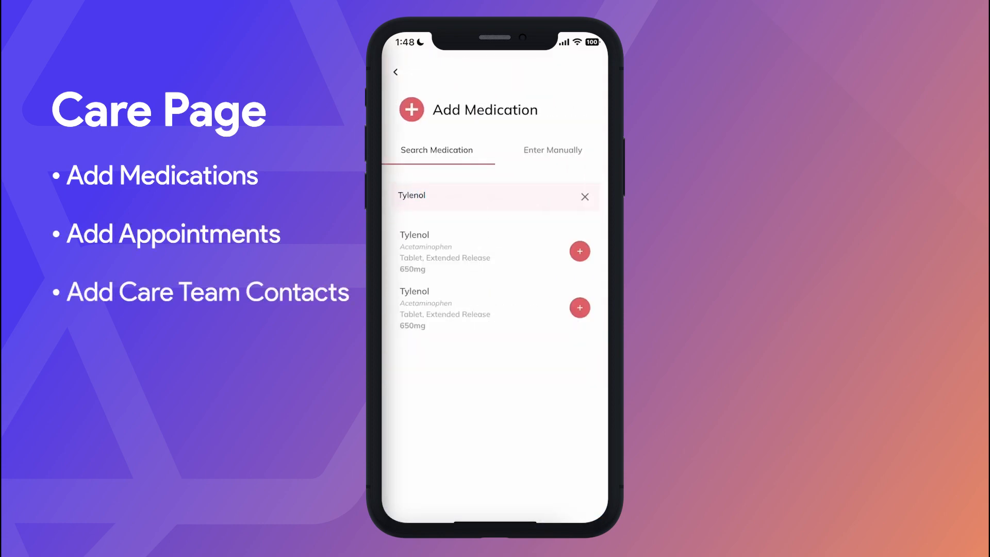
{"action": "left_click", "coordinate": [579, 250]}
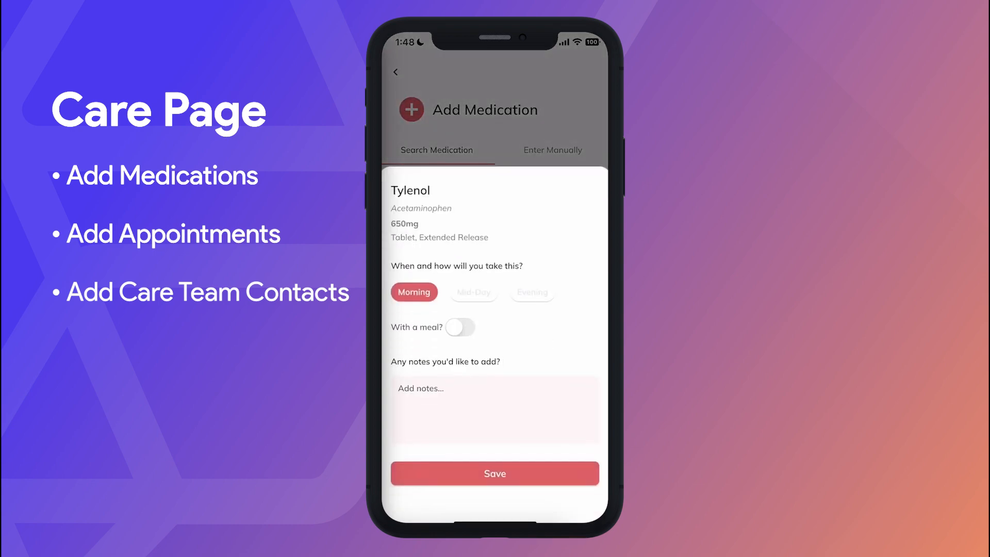
{"action": "left_click", "coordinate": [495, 473]}
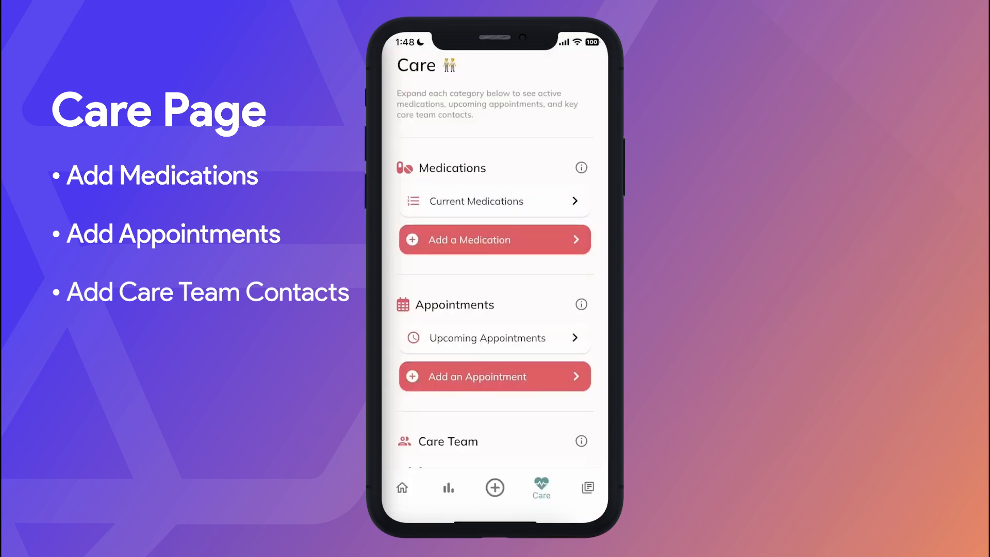
Step: Preview a new appointment with the planner turned on, then go to Learn
{"action": "scroll", "scroll_direction": "down", "scroll_amount": 3}
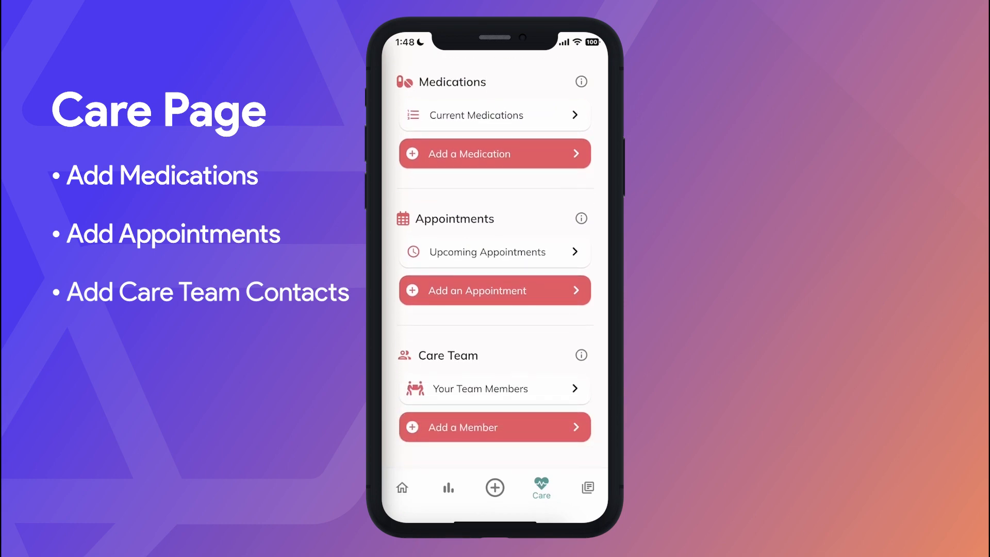
{"action": "left_click", "coordinate": [495, 290]}
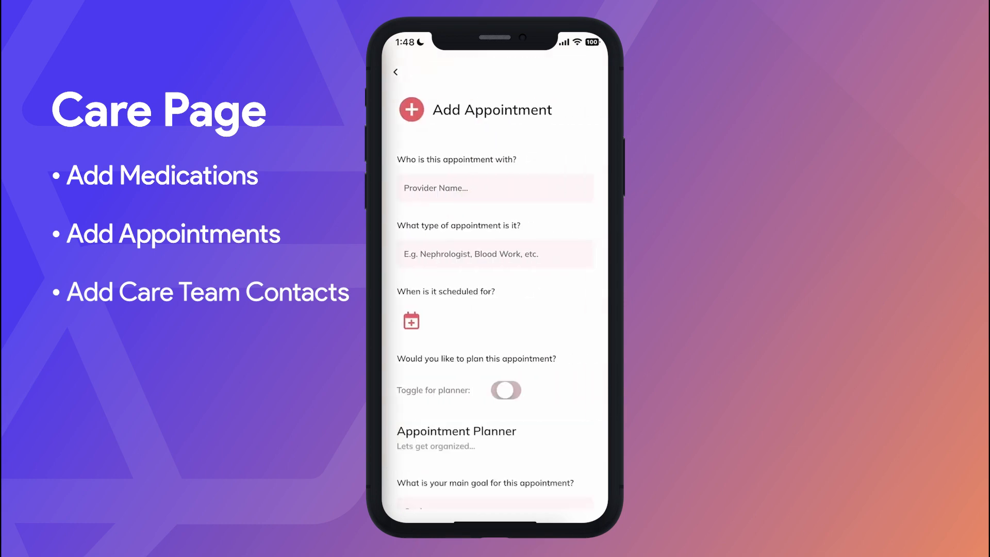
{"action": "left_click", "coordinate": [506, 390]}
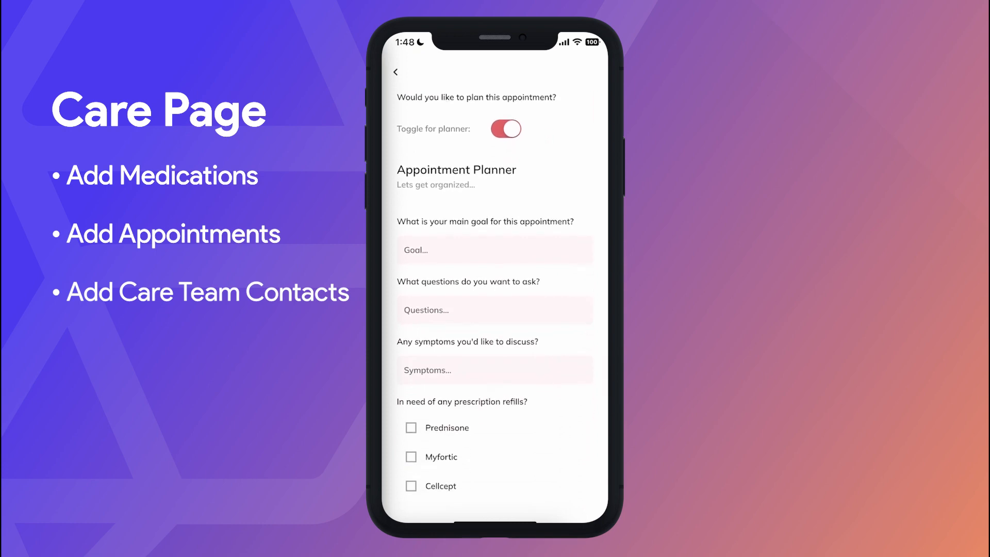
{"action": "left_click", "coordinate": [587, 488]}
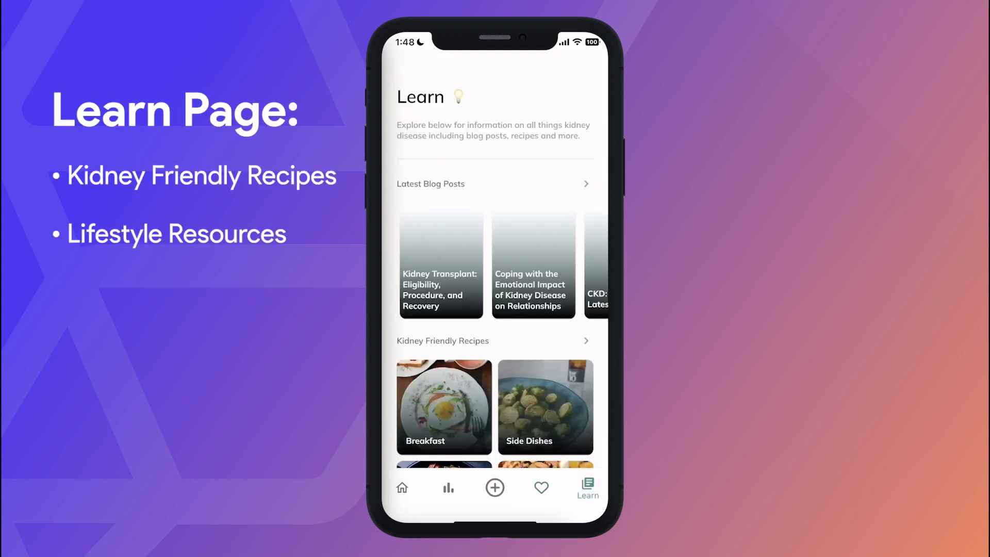
Step: Review the profile's nutrient, vital and lab test targets, ending on the web sign-in page
{"action": "scroll", "scroll_direction": "left", "scroll_amount": 3}
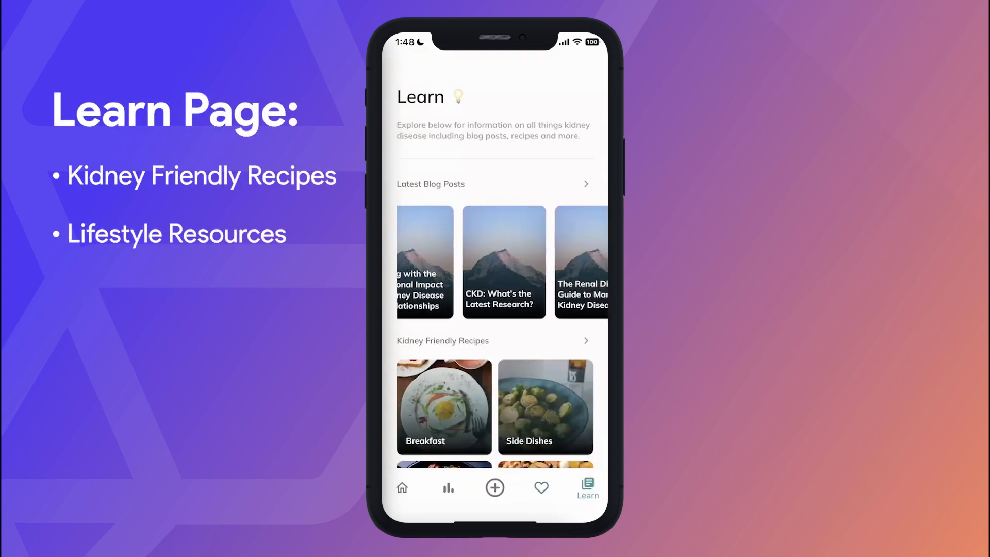
{"action": "scroll", "scroll_direction": "down", "scroll_amount": 3}
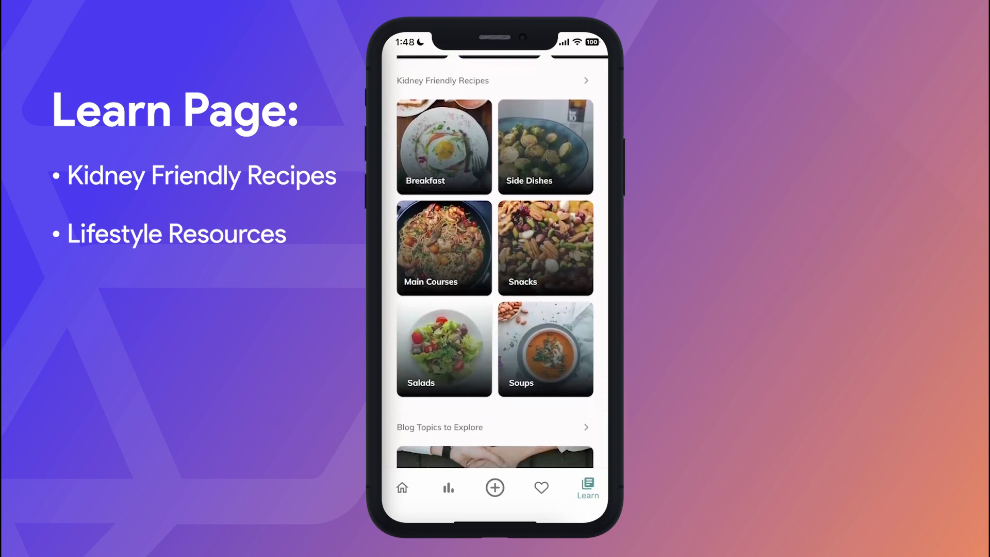
{"action": "scroll", "scroll_direction": "down", "scroll_amount": 3}
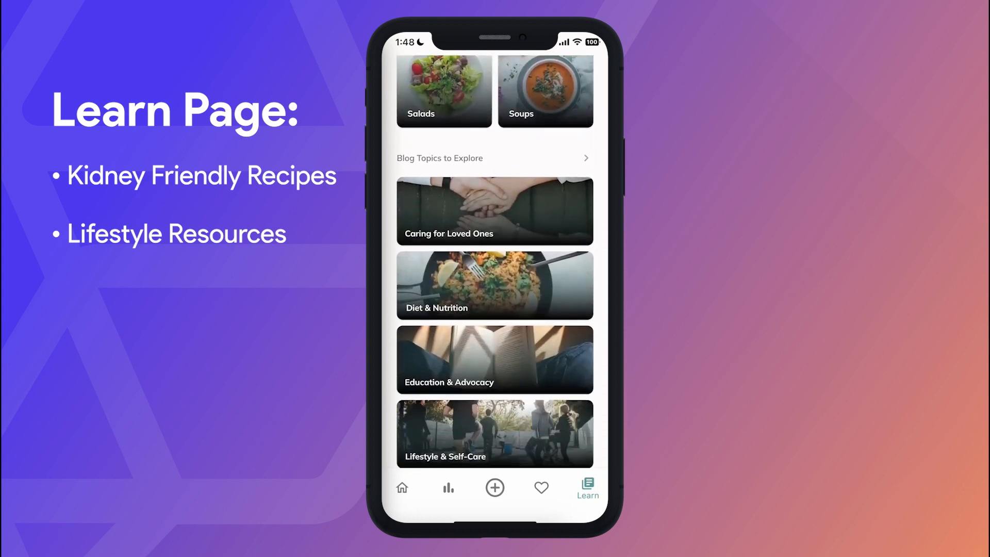
{"action": "left_click", "coordinate": [401, 488]}
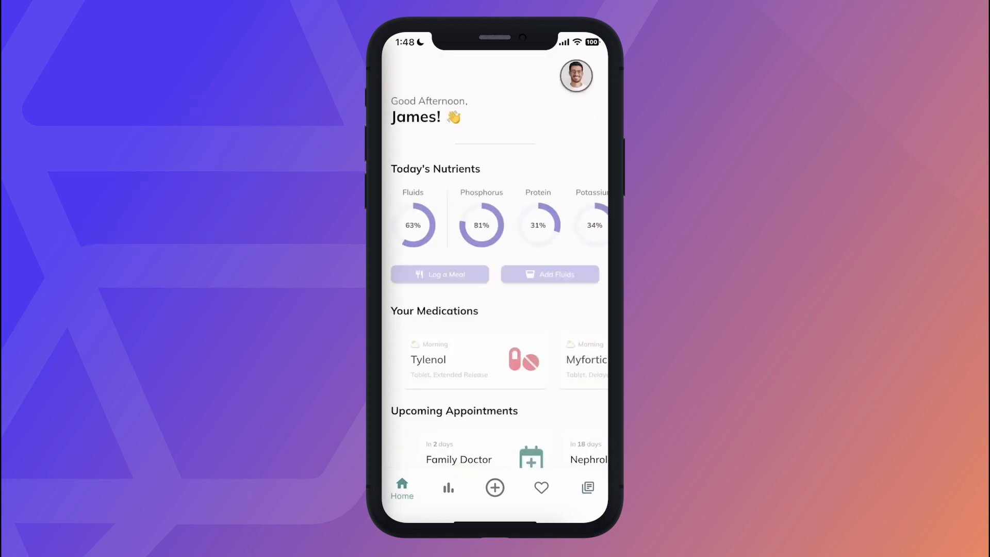
{"action": "left_click", "coordinate": [575, 75]}
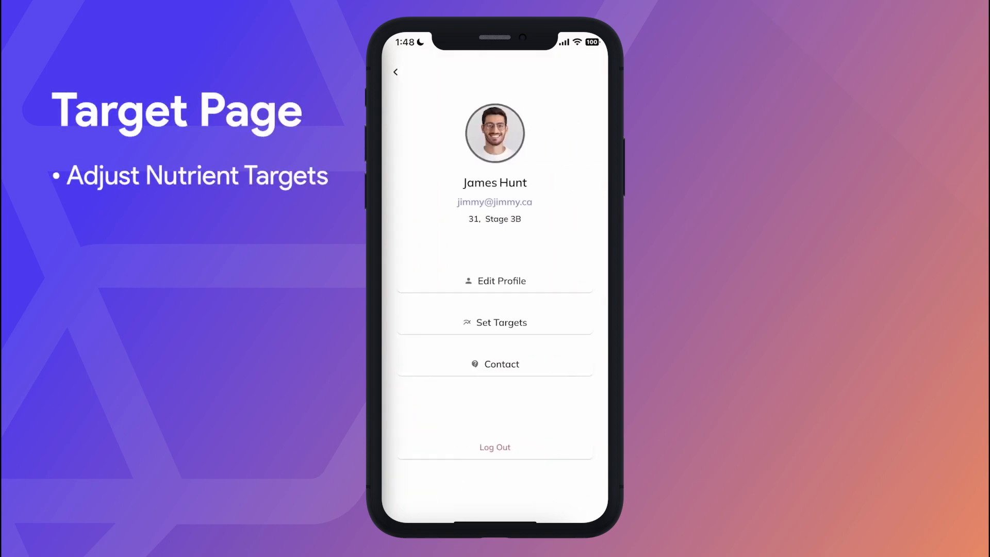
{"action": "left_click", "coordinate": [495, 322]}
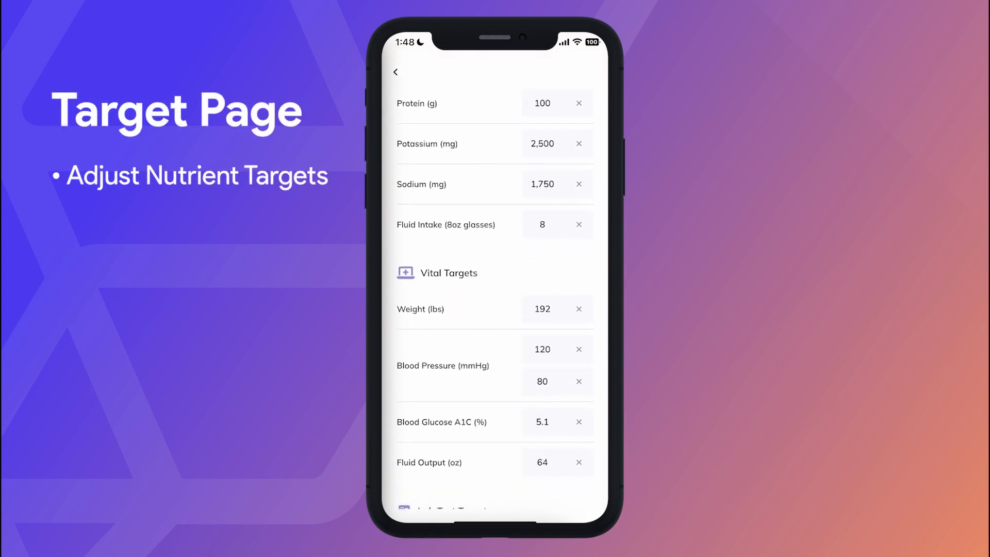
{"action": "scroll", "scroll_direction": "down", "scroll_amount": 3}
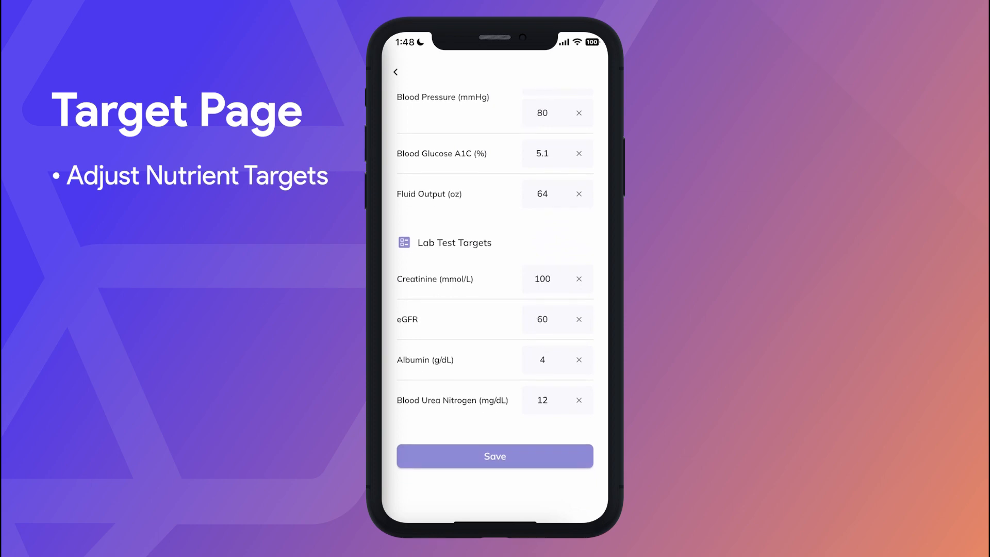
{"action": "left_click", "coordinate": [395, 72]}
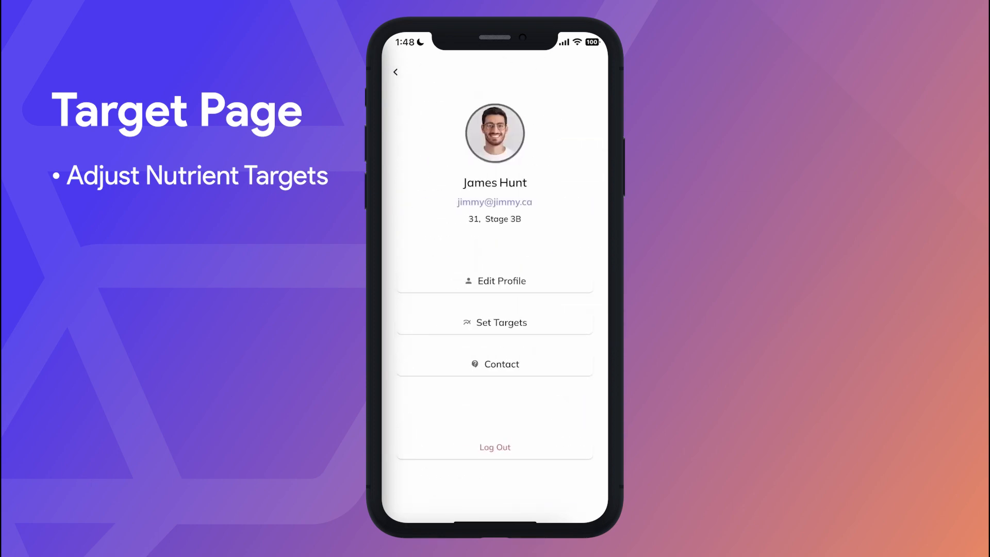
{"action": "left_click", "coordinate": [396, 72]}
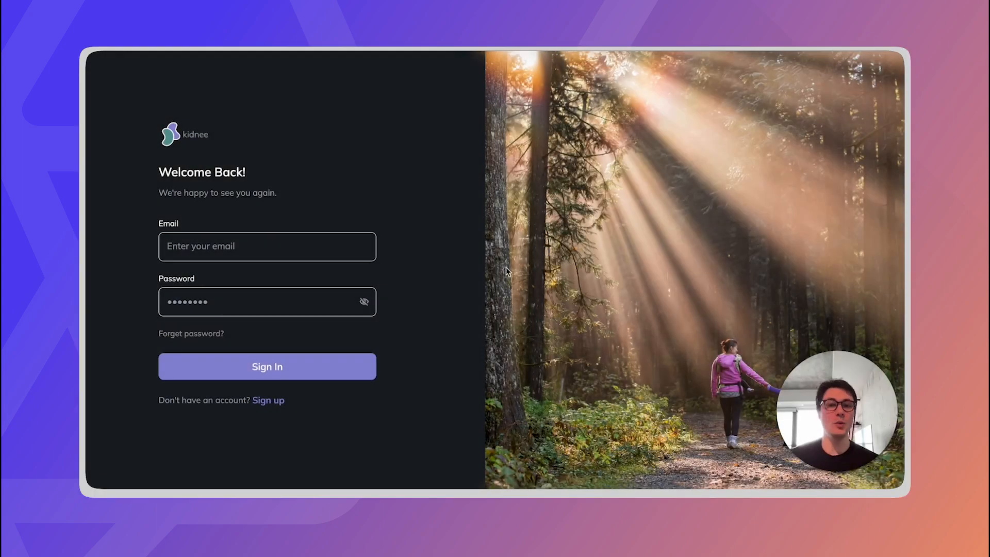
Step: Sign in with the prefilled credentials to reach James's Home dashboard
{"action": "left_click", "coordinate": [266, 366]}
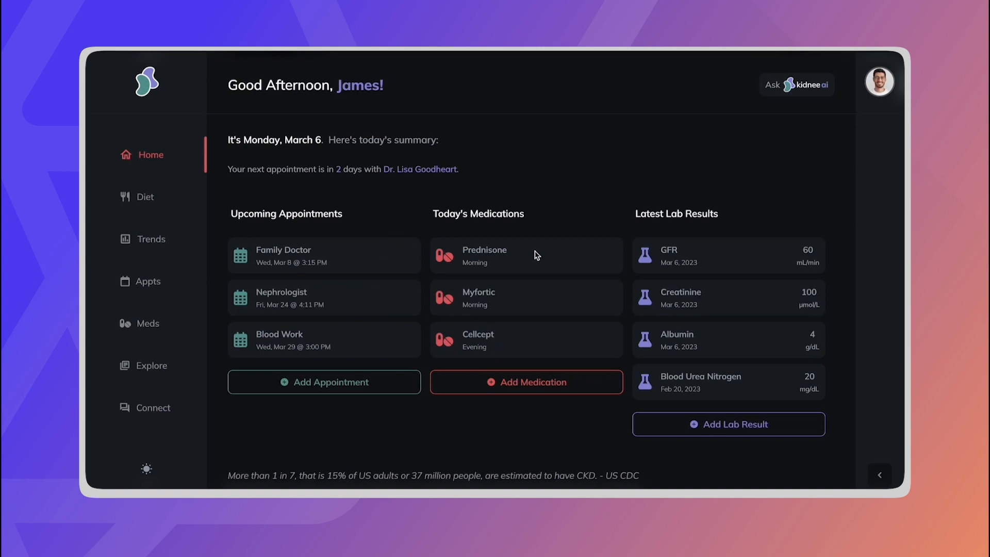
{"action": "mouse_move", "coordinate": [686, 262]}
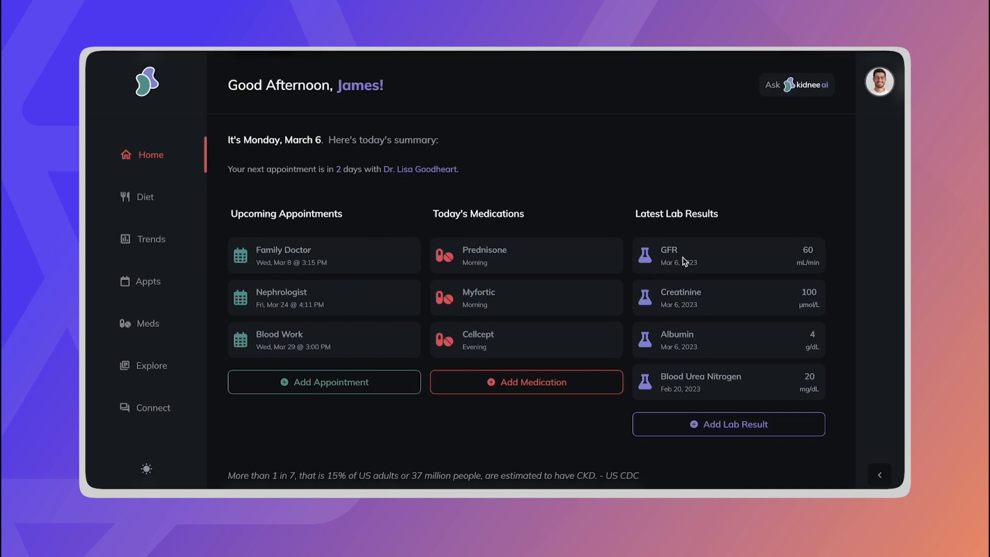
{"action": "mouse_move", "coordinate": [752, 134]}
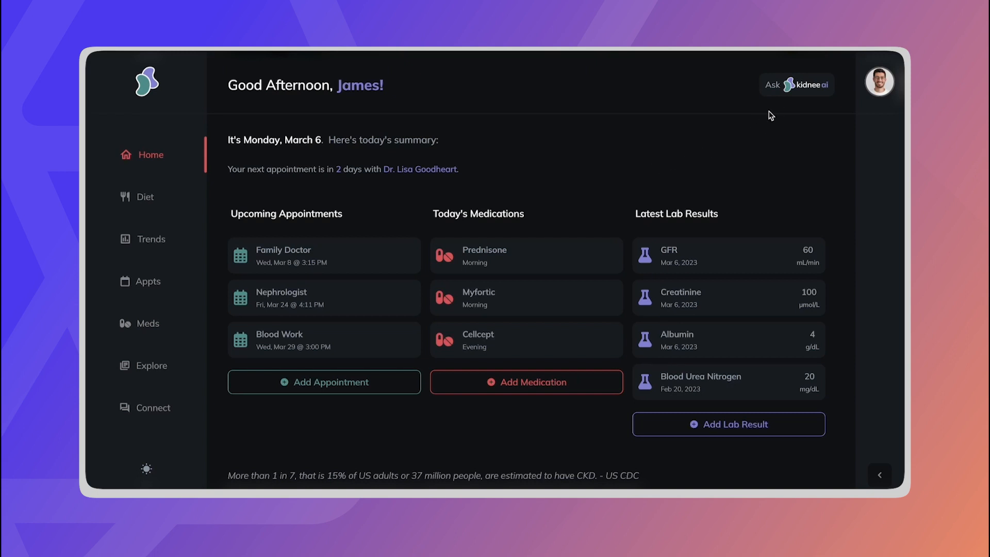
{"action": "mouse_move", "coordinate": [260, 214]}
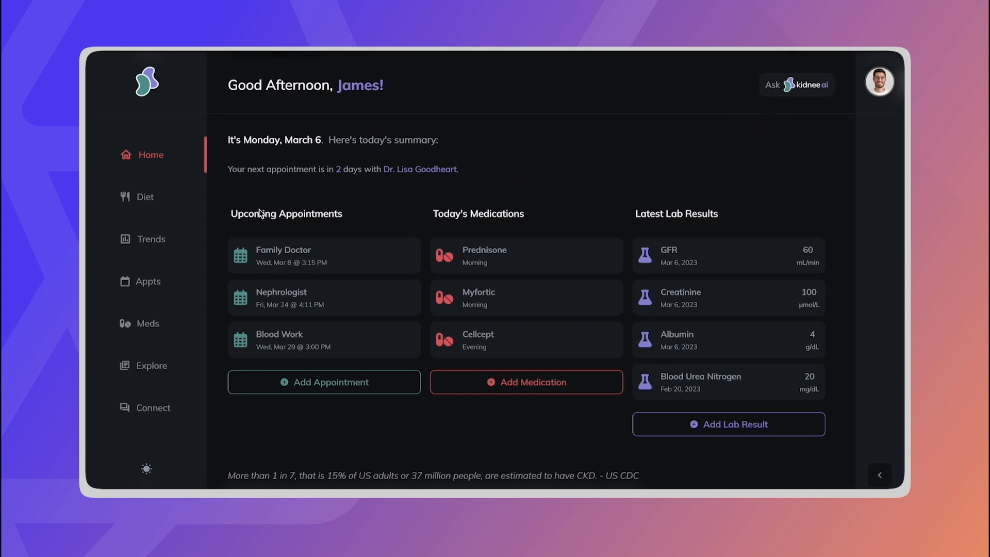
{"action": "mouse_move", "coordinate": [151, 200]}
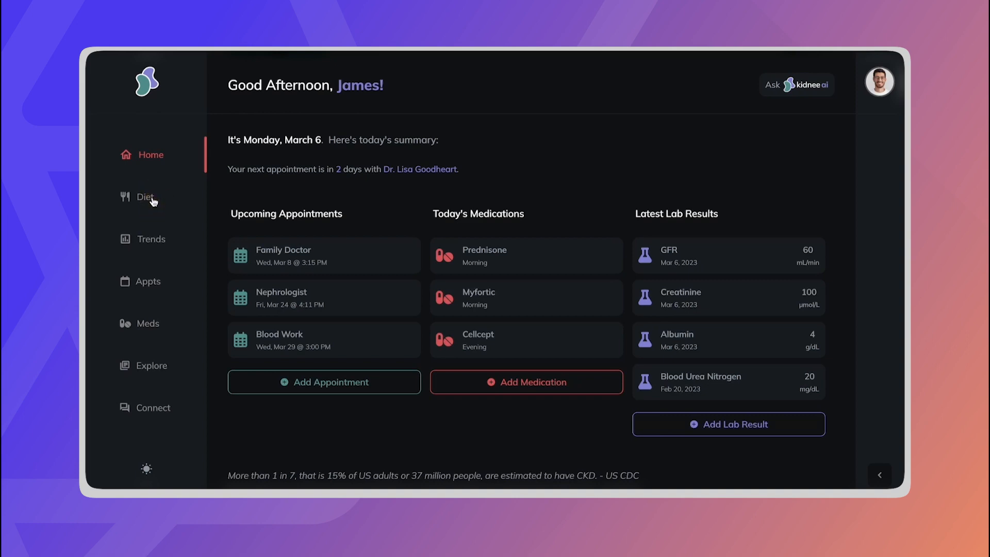
Step: On the Diet page, ask Kidnee AI for a chicken, rice and broccoli meal idea
{"action": "left_click", "coordinate": [145, 197]}
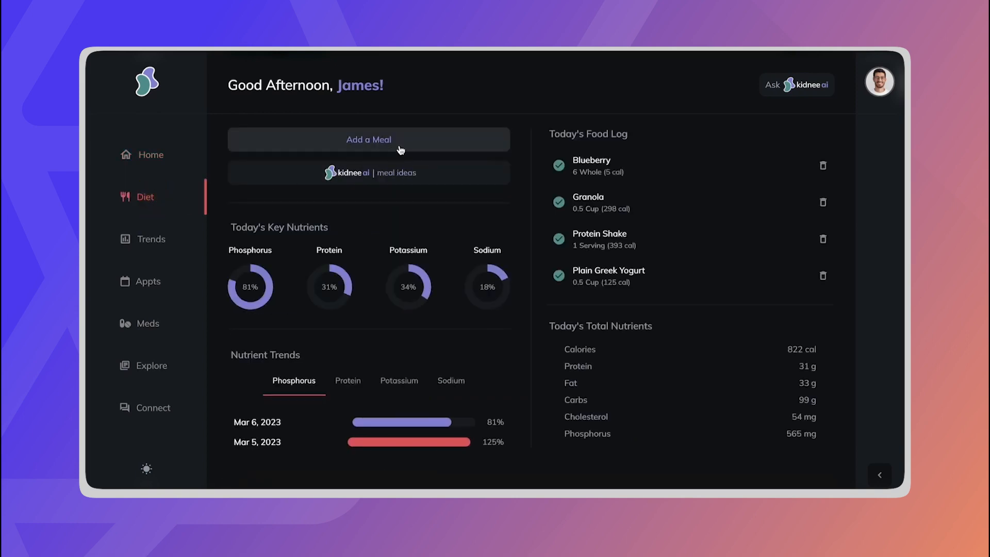
{"action": "left_click", "coordinate": [369, 140]}
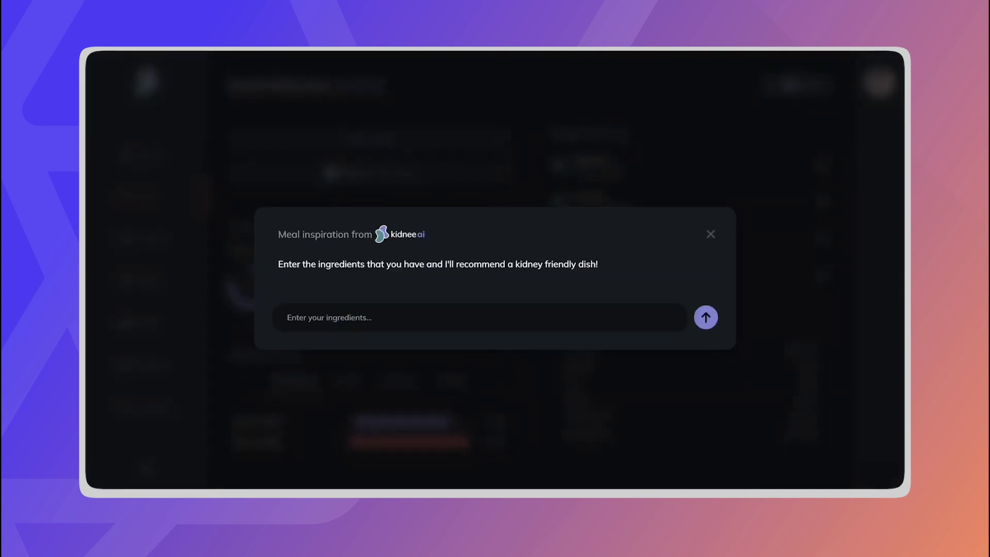
{"action": "type", "text": "chicken rice and broccoli"}
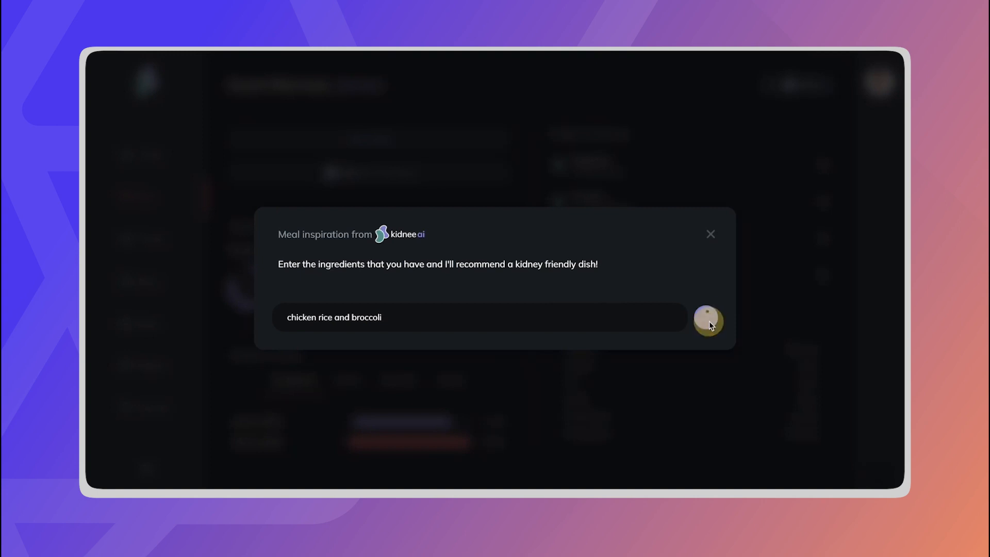
{"action": "left_click", "coordinate": [708, 317]}
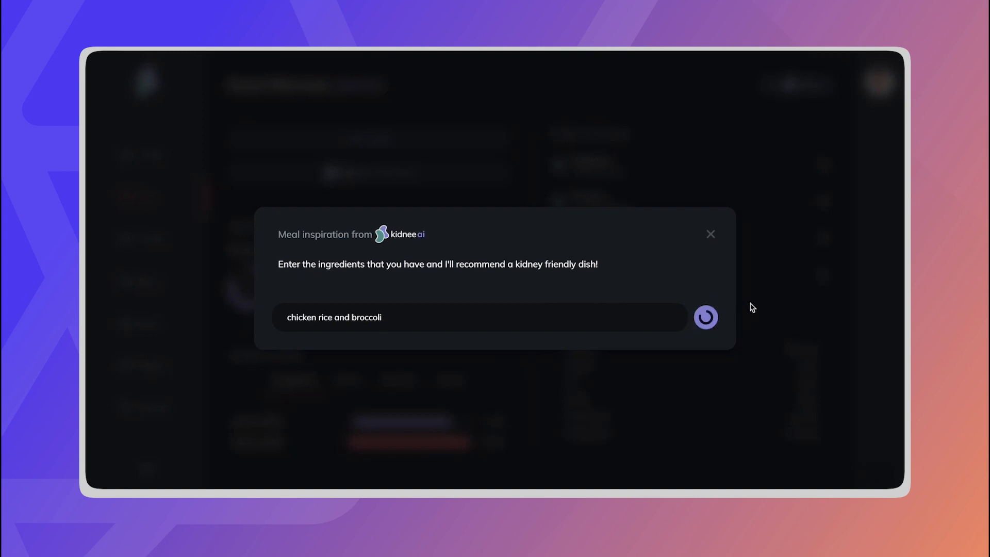
{"action": "left_click", "coordinate": [706, 317]}
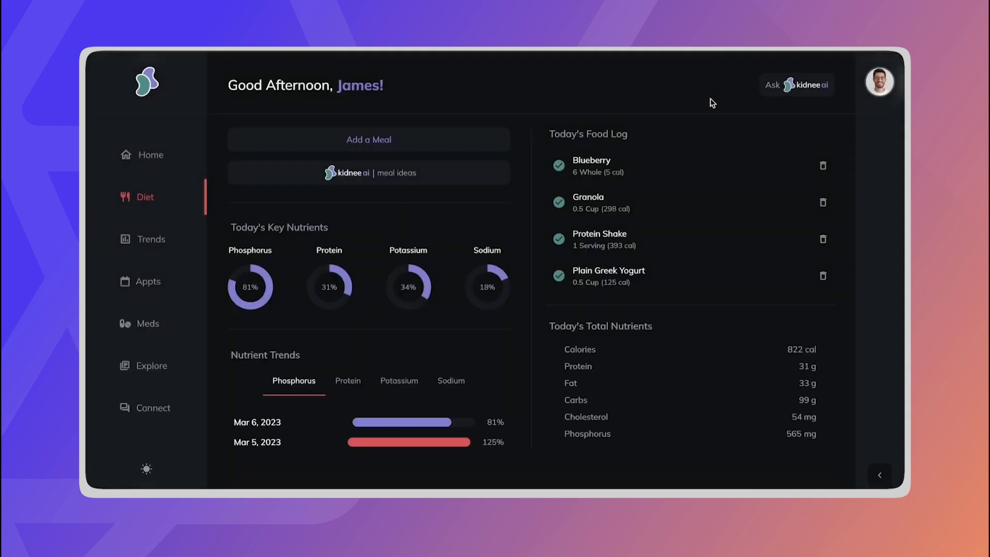
Step: Filter Trends to Blood Urea Nitrogen labs and Blood Glucose (A1C) vitals
{"action": "left_click", "coordinate": [151, 239]}
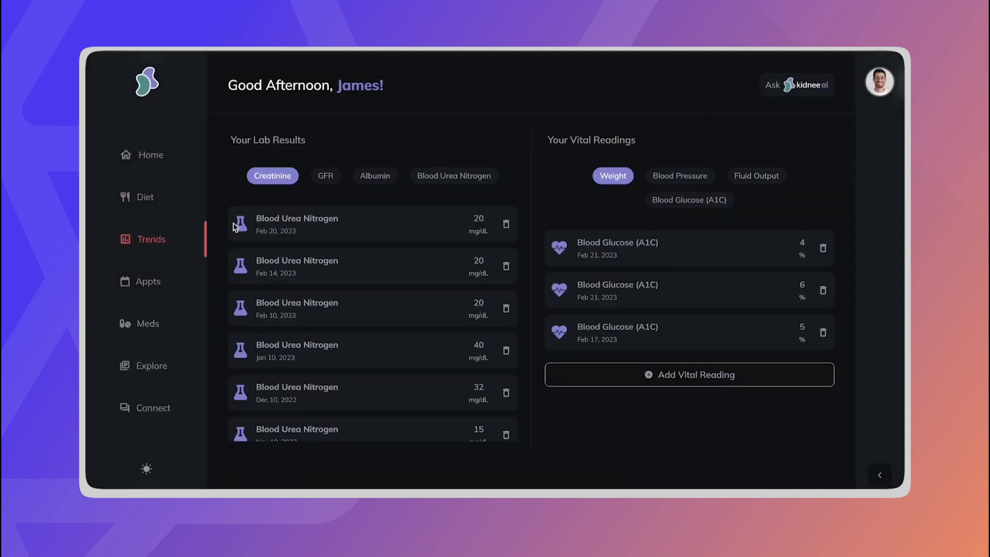
{"action": "left_click", "coordinate": [374, 176]}
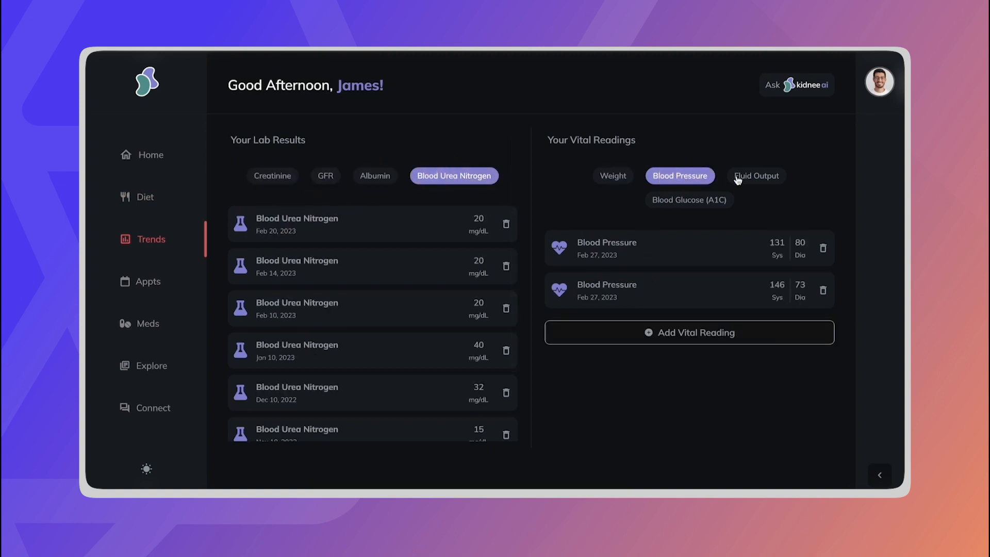
{"action": "left_click", "coordinate": [689, 199]}
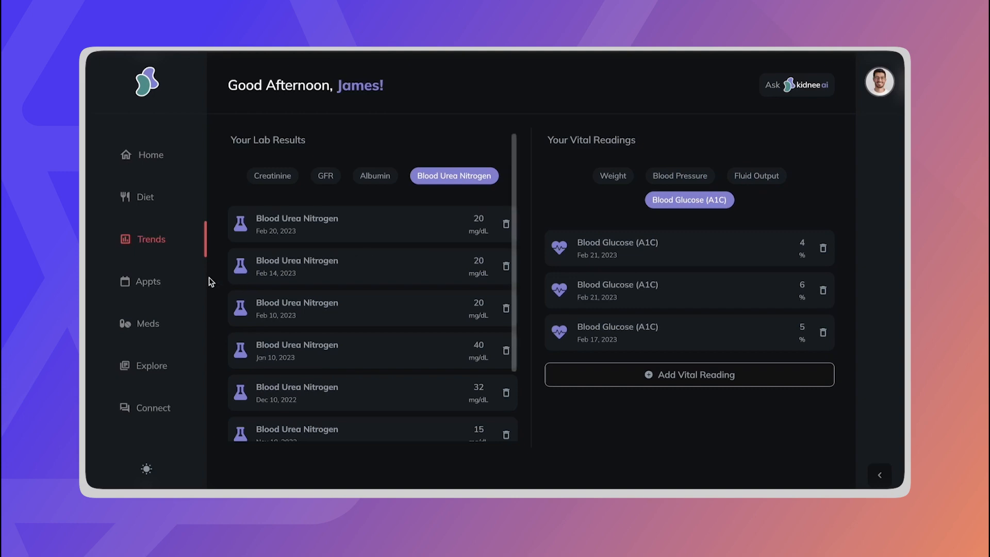
Step: View and close the Family Doctor appointment plan
{"action": "left_click", "coordinate": [149, 281]}
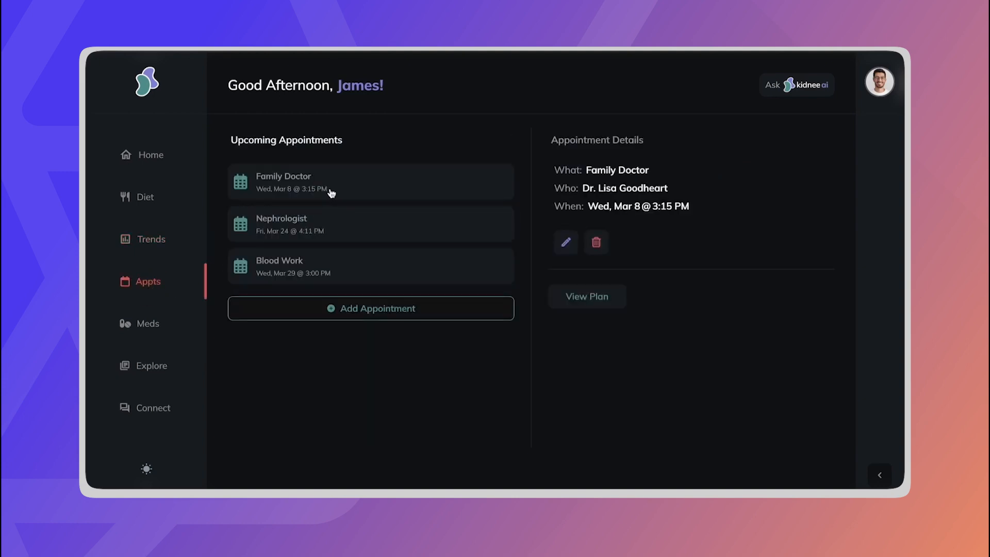
{"action": "left_click", "coordinate": [585, 297]}
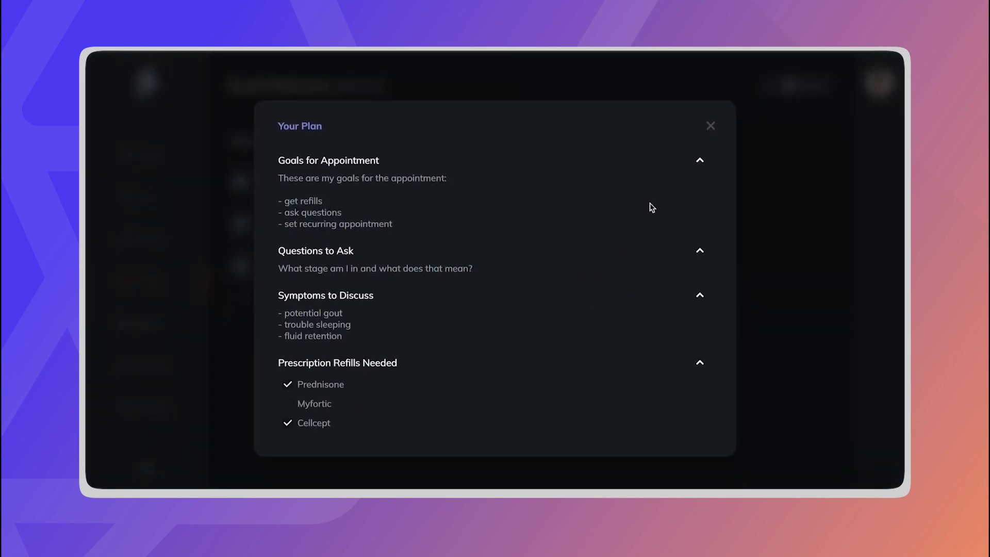
{"action": "left_click", "coordinate": [710, 124]}
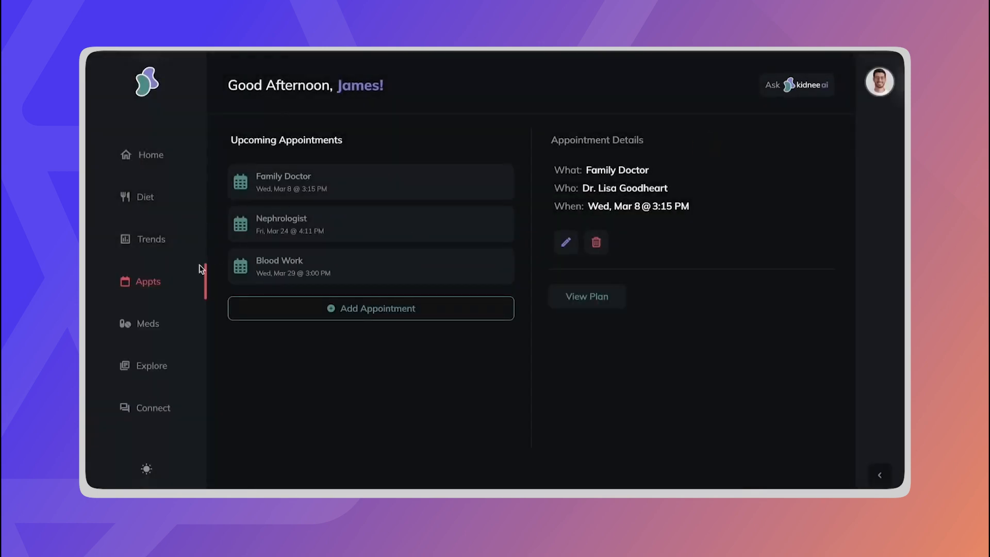
Step: Check Cellcept on the Meds page, switch to light mode, and return Home
{"action": "left_click", "coordinate": [148, 324]}
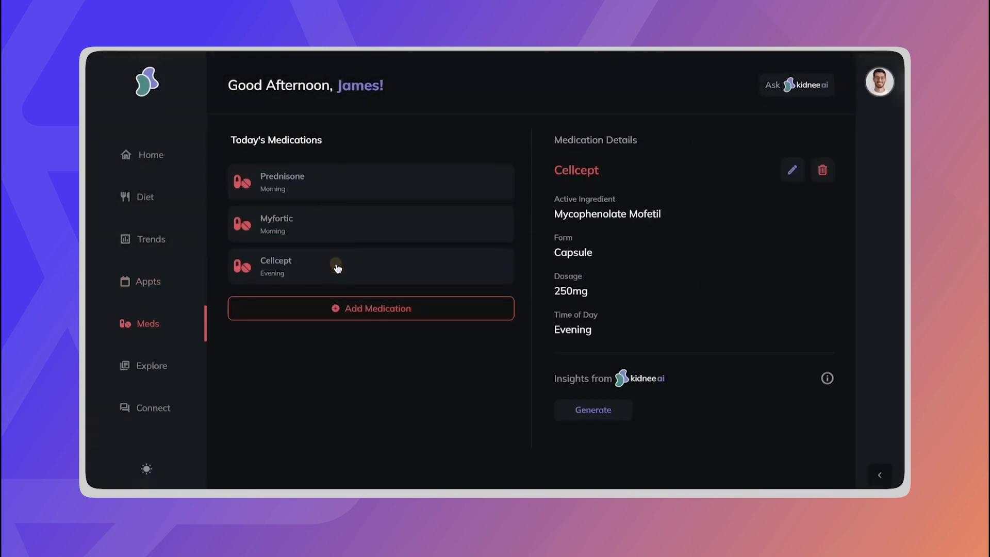
{"action": "left_click", "coordinate": [146, 469]}
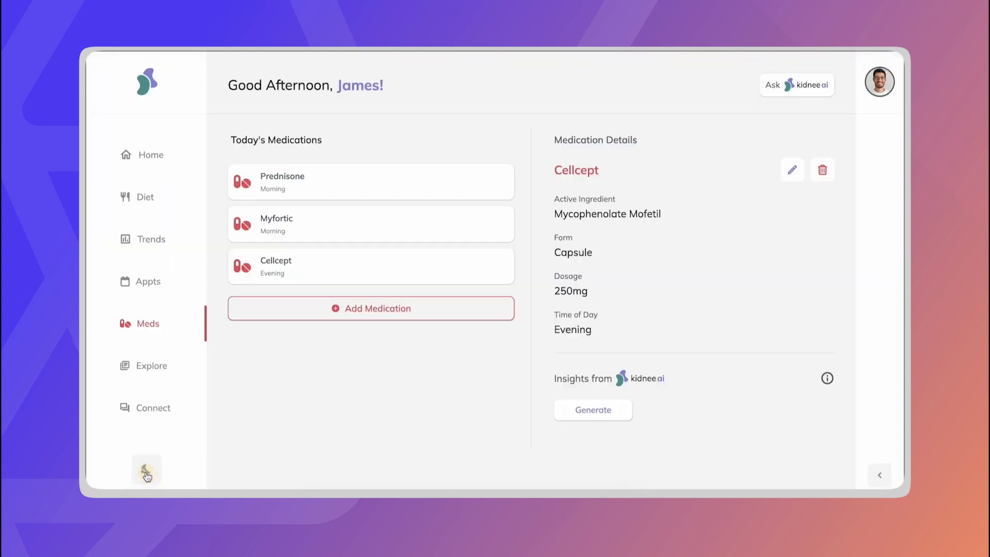
{"action": "mouse_move", "coordinate": [161, 157]}
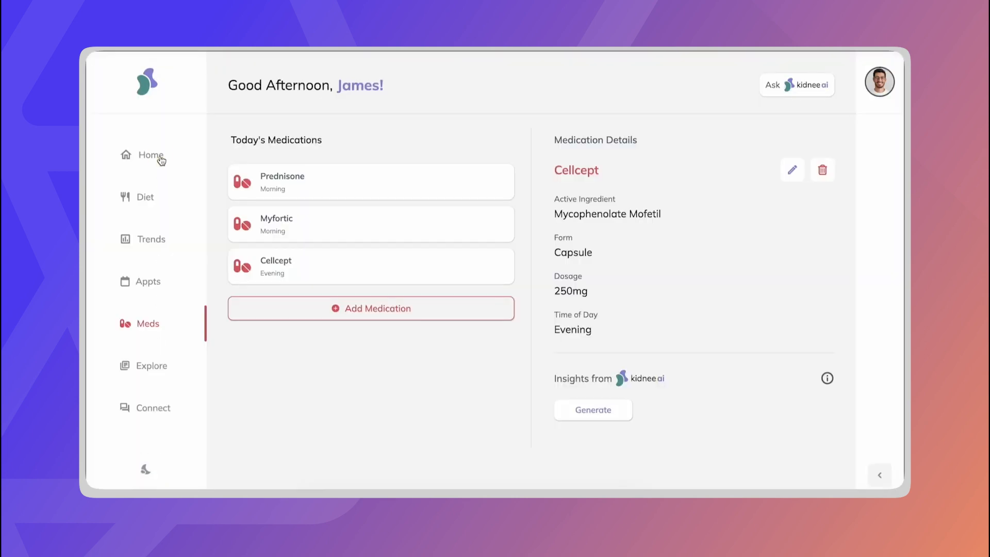
{"action": "left_click", "coordinate": [150, 155]}
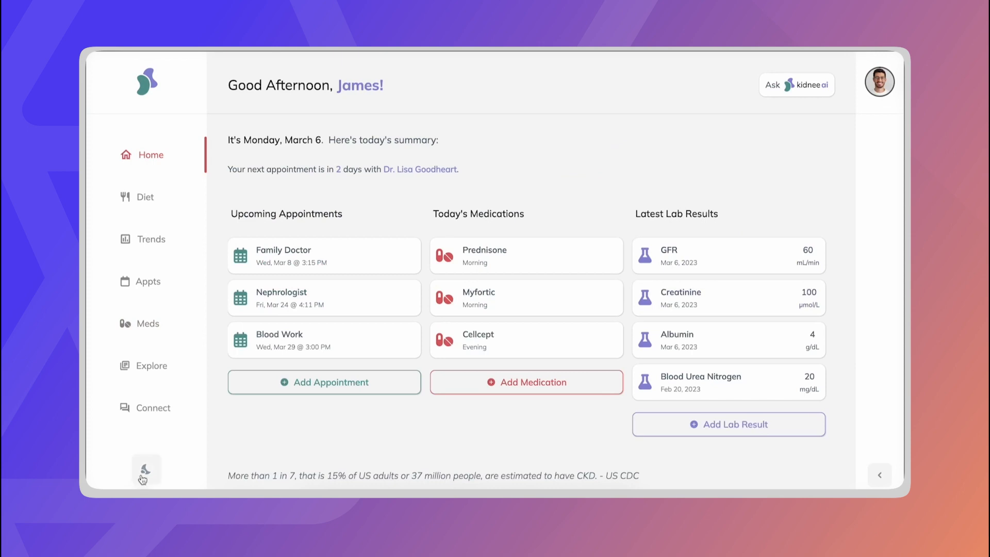
Step: Switch to dark mode and ask Kidnee AI how much water to drink daily
{"action": "left_click", "coordinate": [146, 469]}
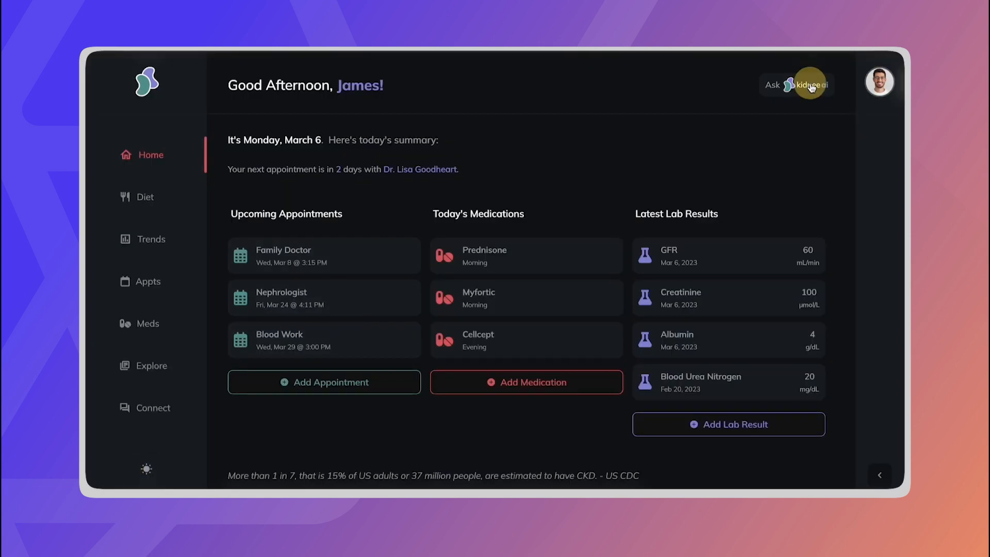
{"action": "left_click", "coordinate": [795, 85]}
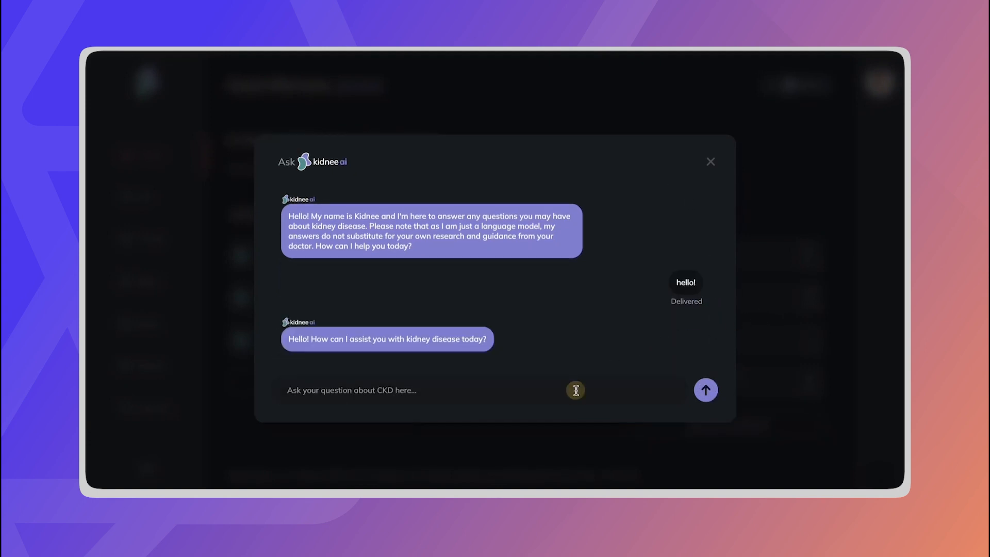
{"action": "type", "text": "how much water should I try to"}
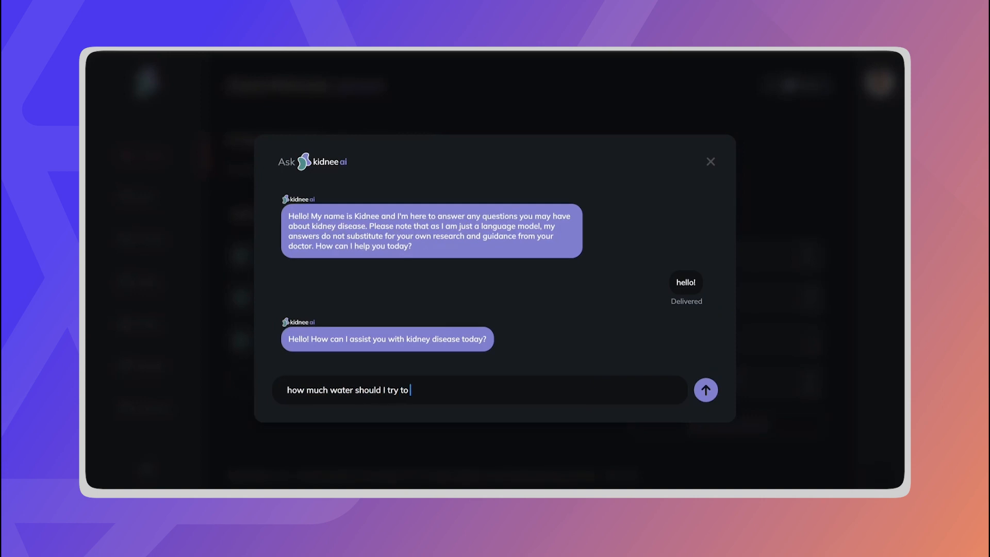
{"action": "type", "text": "drink daily?"}
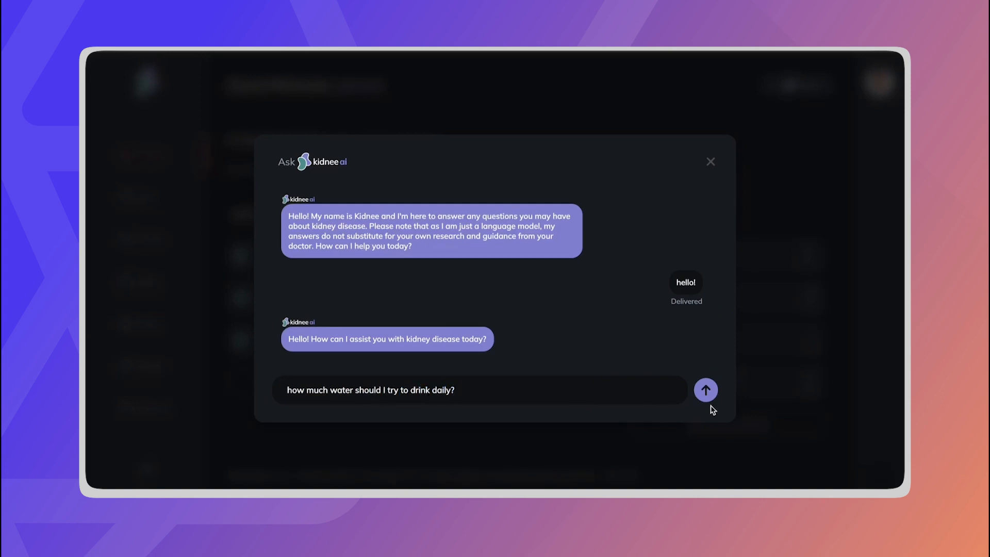
{"action": "left_click", "coordinate": [706, 390]}
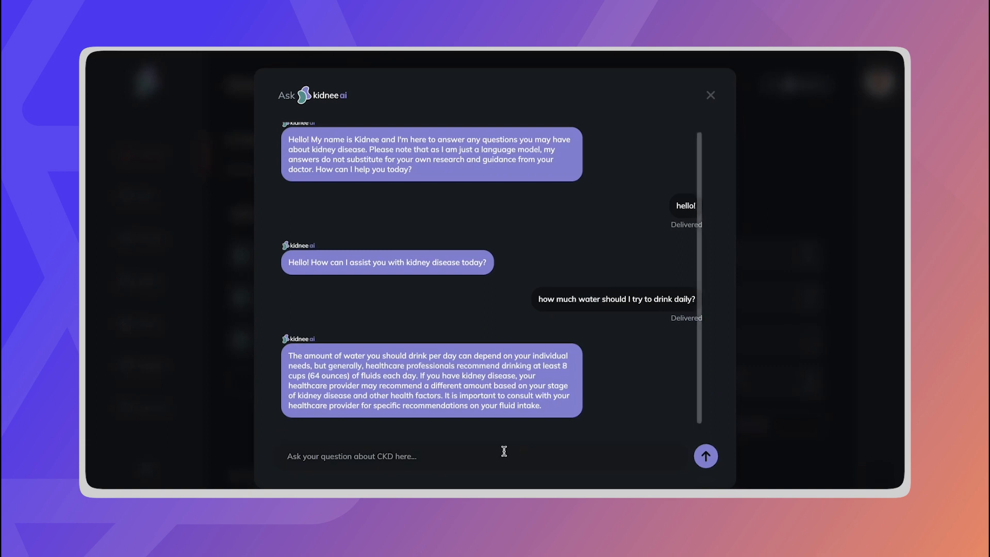
Step: Ask Kidnee AI about the stages of kidney disease, then close the chat
{"action": "type", "text": "what are the stages of kidney dise"}
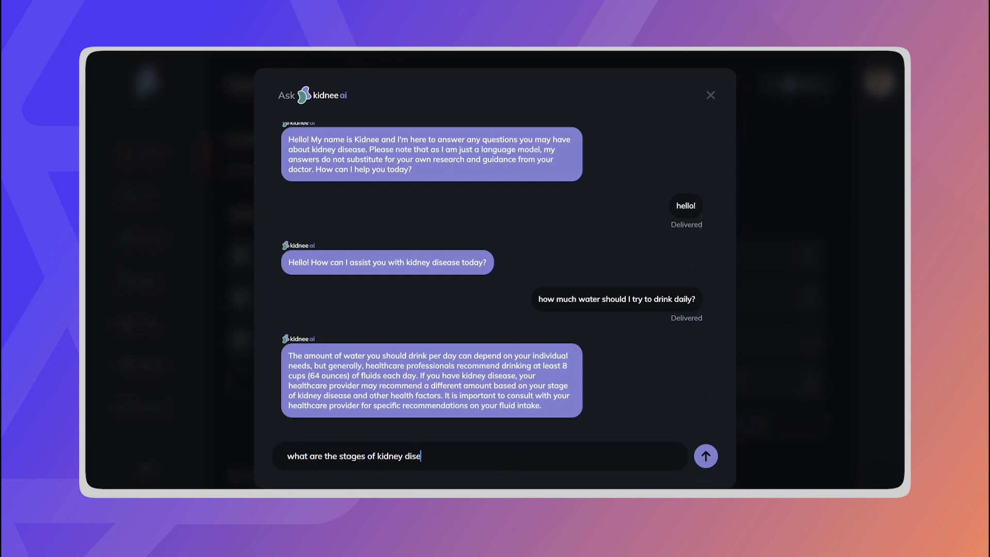
{"action": "left_click", "coordinate": [706, 456]}
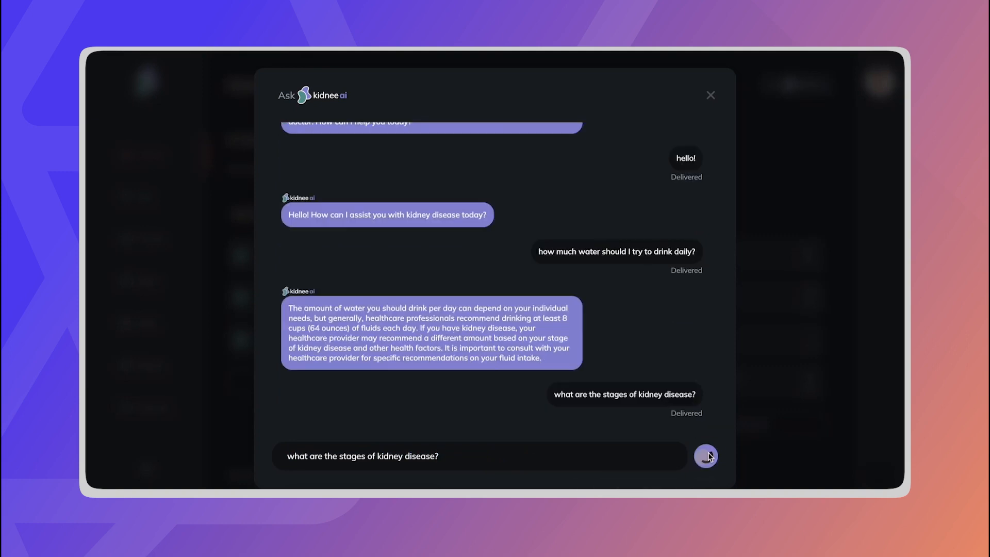
{"action": "left_click", "coordinate": [710, 95]}
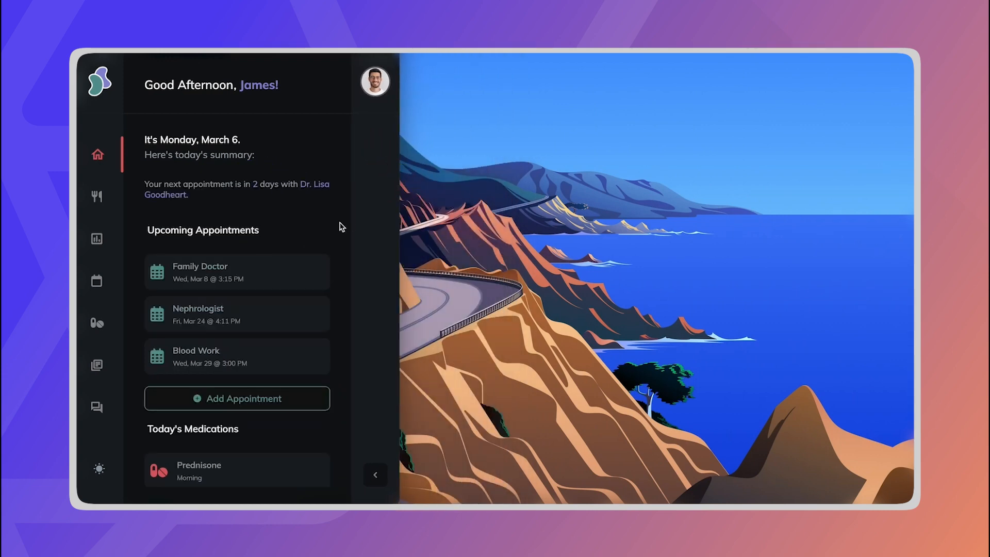
Step: Open the Diet page and drag the browser edge to show its responsive layout
{"action": "scroll", "scroll_direction": "down", "scroll_amount": 3}
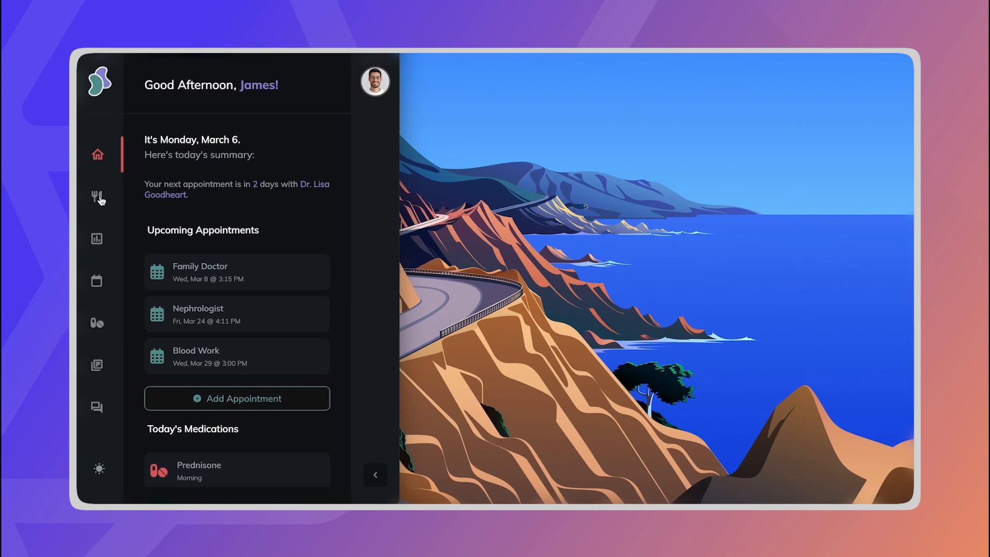
{"action": "left_click", "coordinate": [98, 197]}
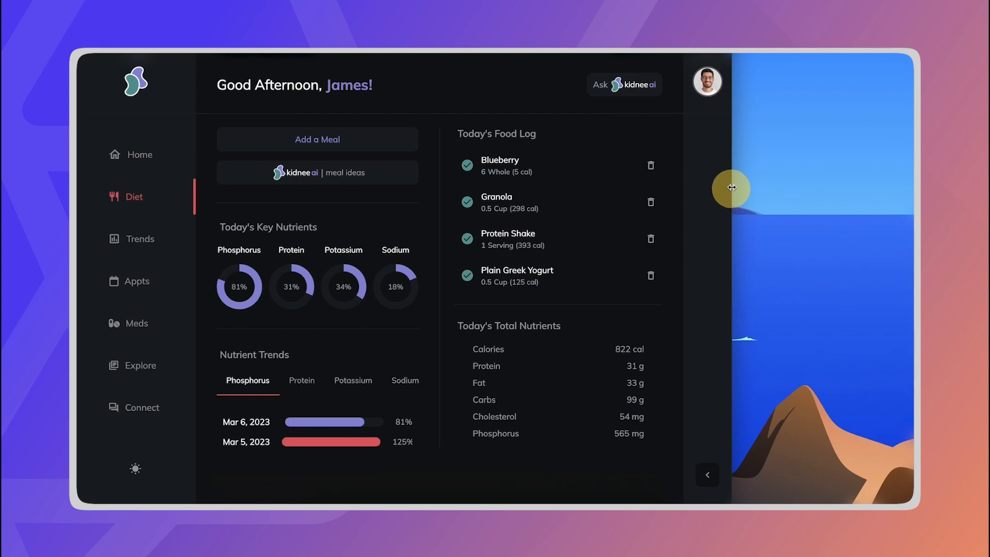
{"action": "left_click_drag", "start_coordinate": [732, 188], "coordinate": [877, 182]}
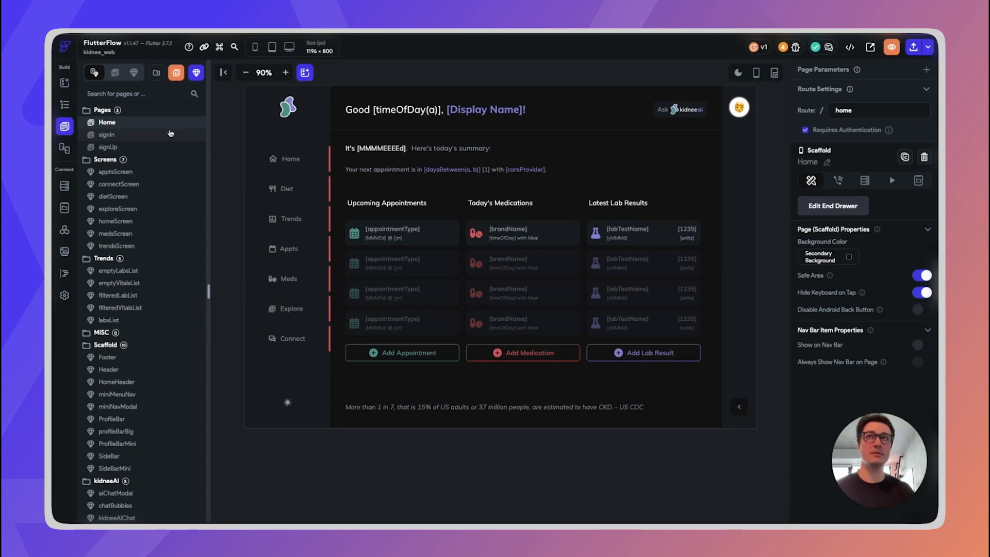
Step: Scroll through the kidnee_web Pages panel's screens, components and folders
{"action": "scroll", "scroll_direction": "down", "scroll_amount": 3}
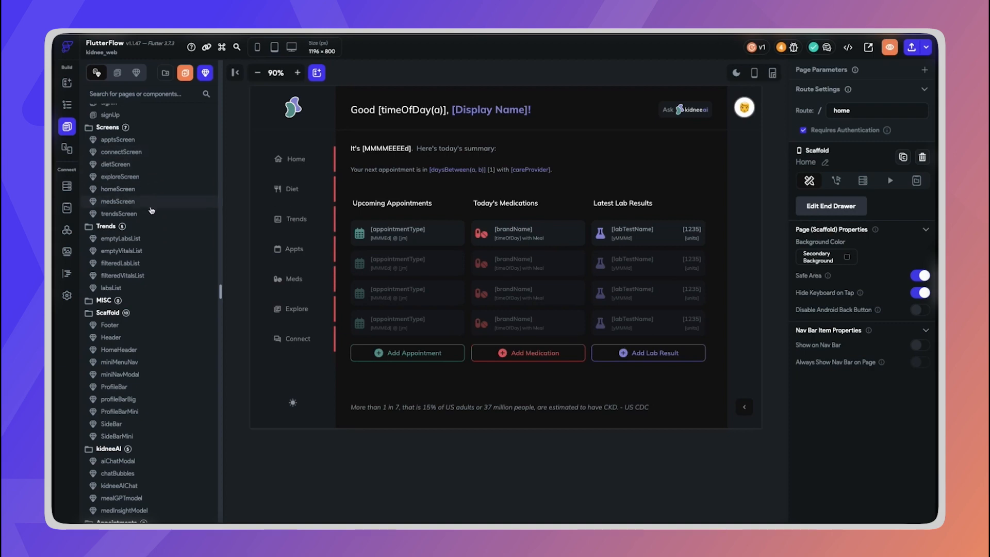
{"action": "scroll", "scroll_direction": "down", "scroll_amount": 3}
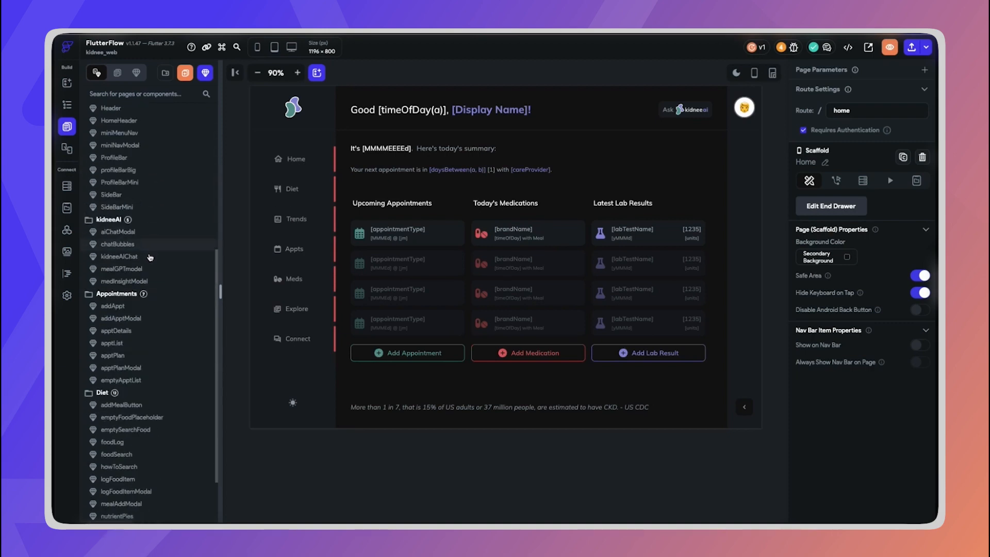
{"action": "scroll", "scroll_direction": "down", "scroll_amount": 3}
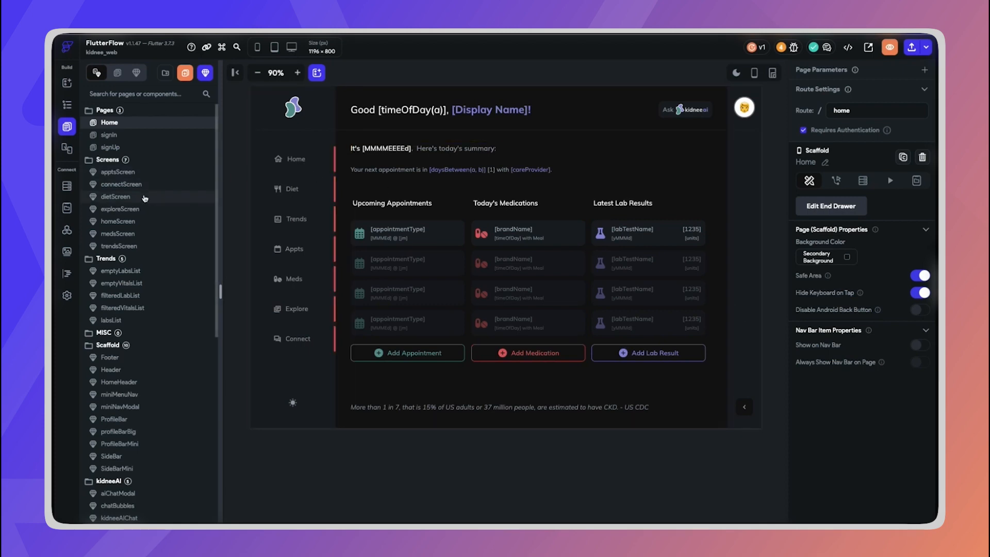
Step: Open dietScreen in the editor and show its Widget Tree
{"action": "left_click", "coordinate": [115, 197]}
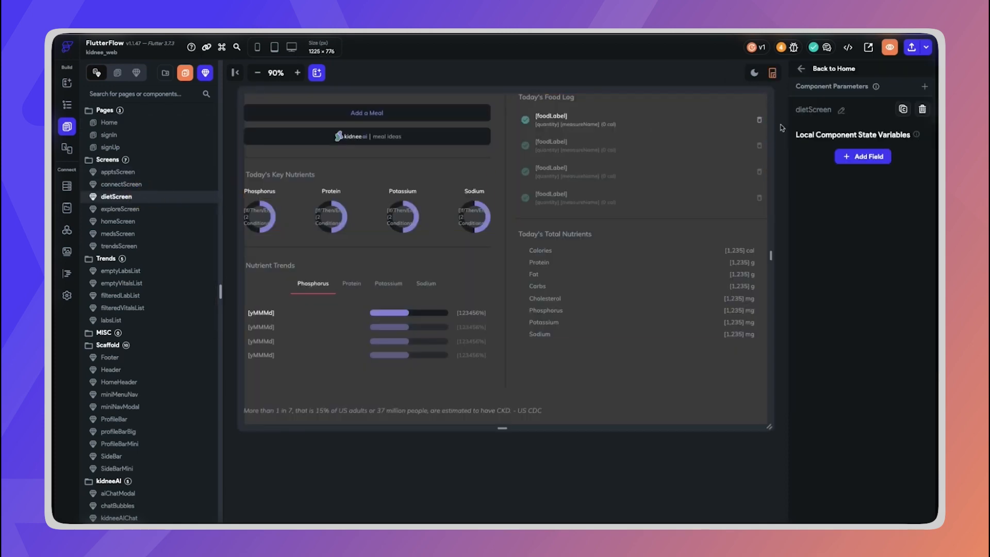
{"action": "mouse_move", "coordinate": [778, 258]}
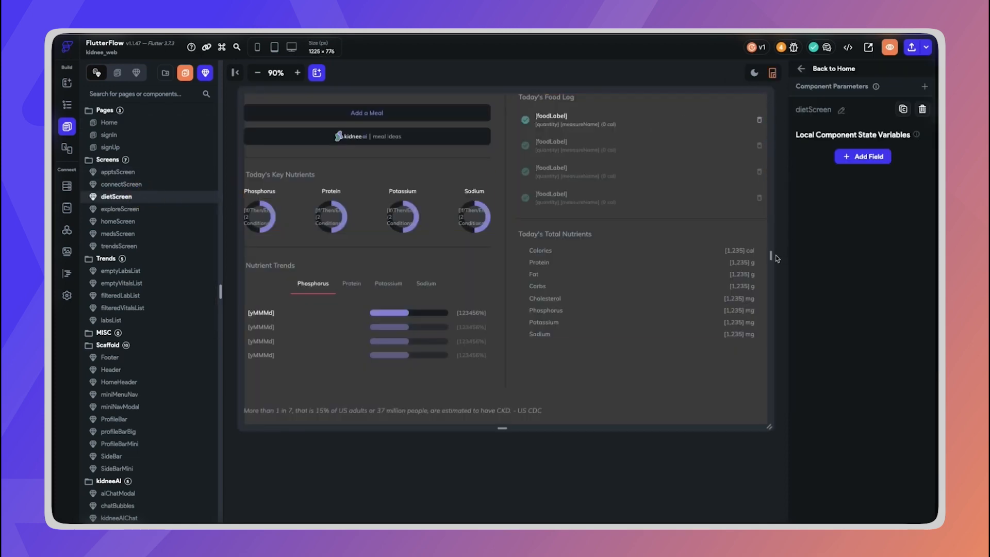
{"action": "left_click", "coordinate": [676, 221]}
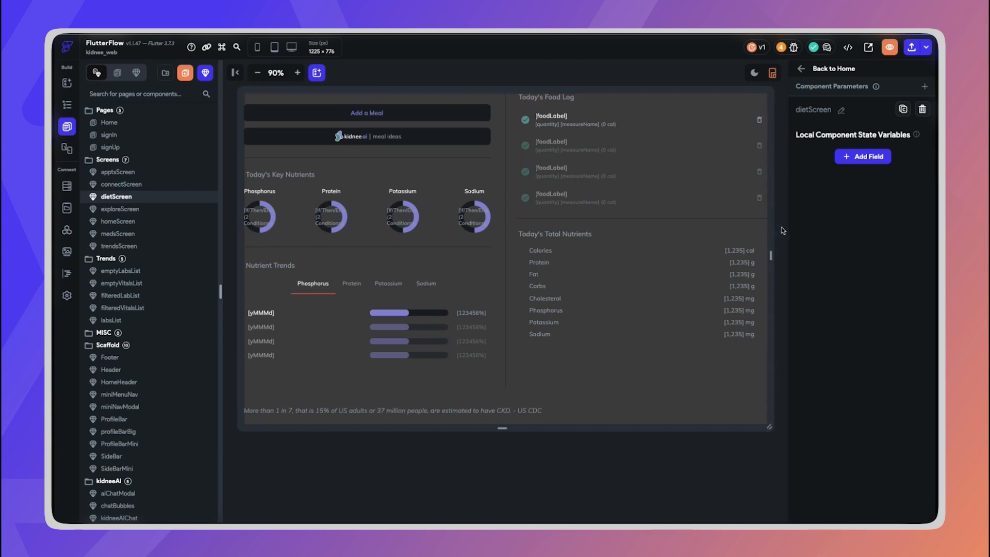
{"action": "mouse_move", "coordinate": [782, 231]}
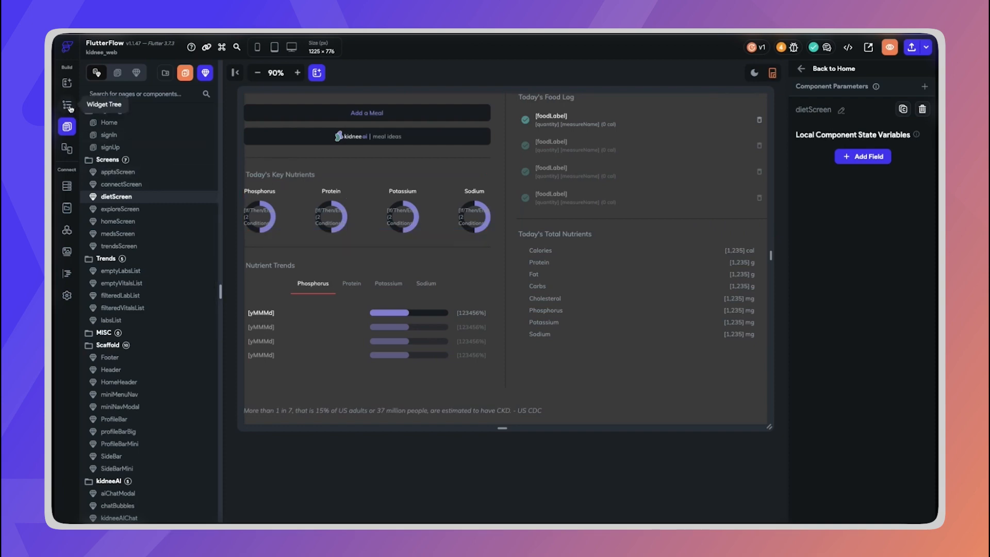
{"action": "left_click", "coordinate": [66, 104]}
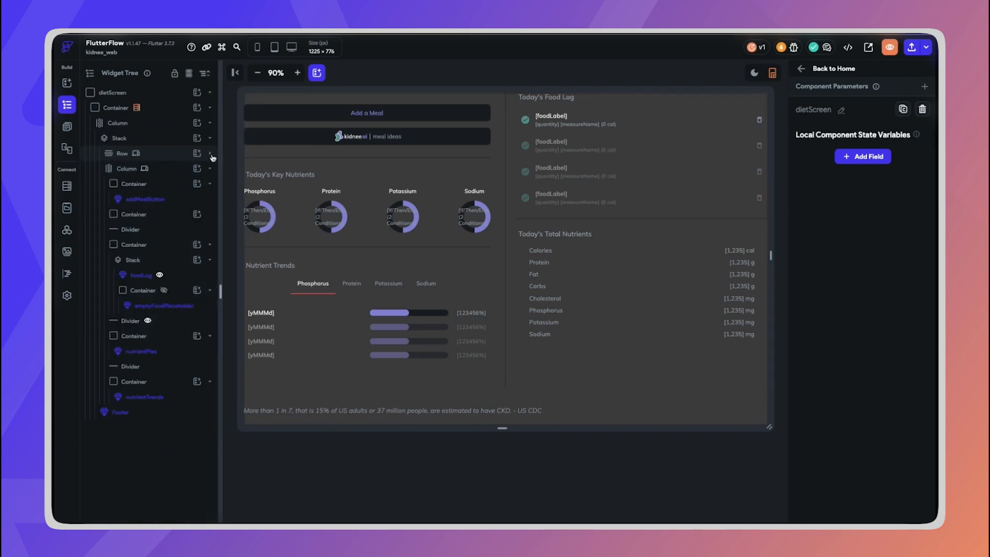
Step: Select the desktop Row and the Column to compare their Responsive Visibility settings
{"action": "left_click", "coordinate": [210, 153]}
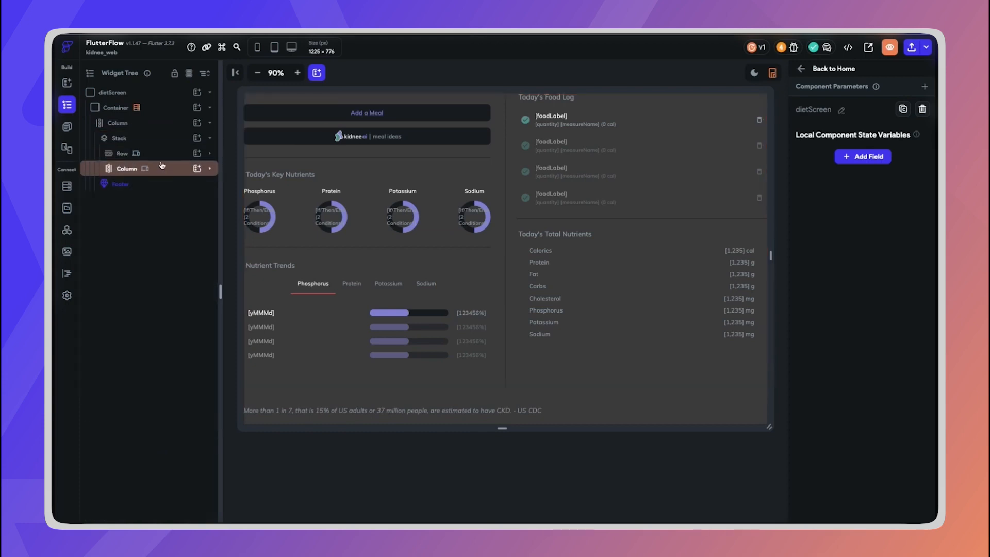
{"action": "left_click", "coordinate": [121, 152]}
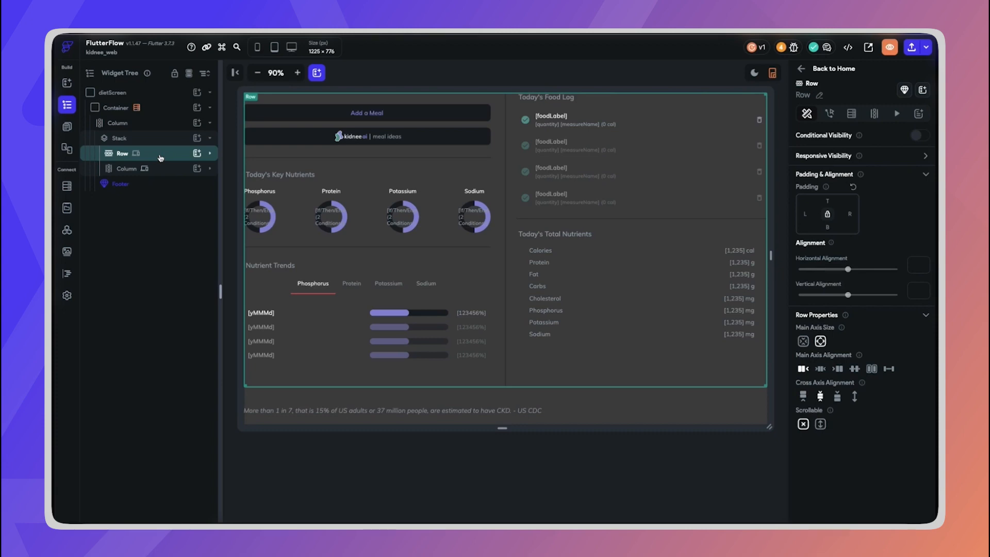
{"action": "left_click", "coordinate": [126, 169]}
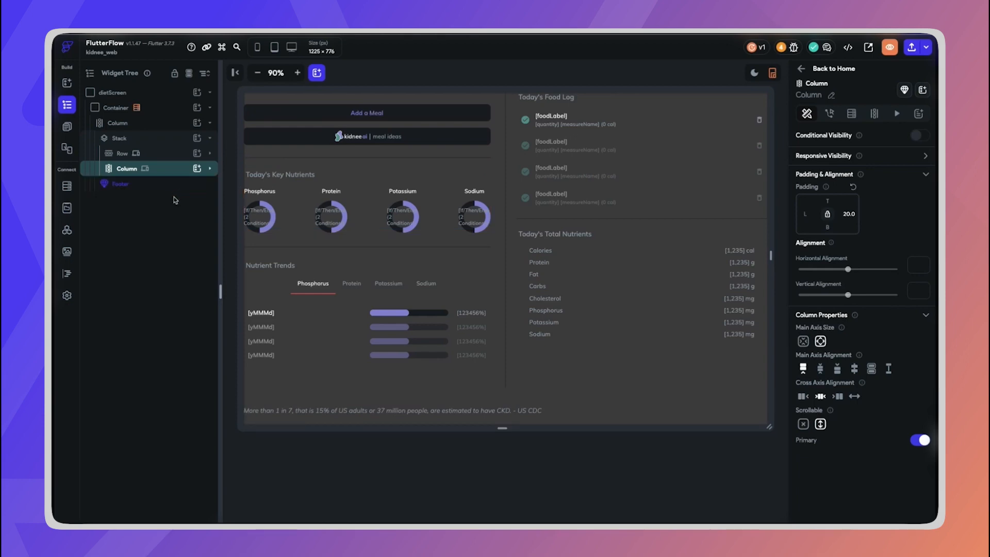
{"action": "mouse_move", "coordinate": [174, 200]}
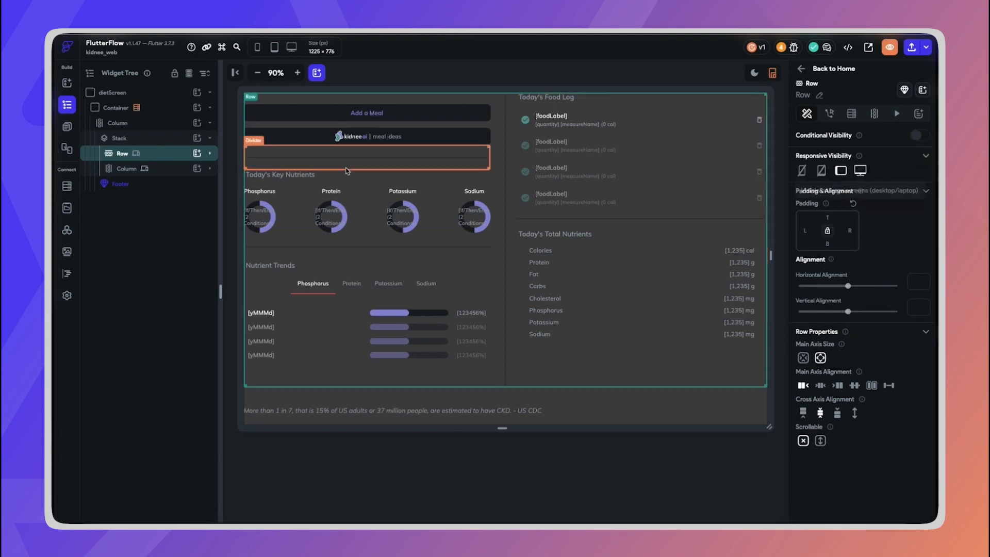
{"action": "left_click", "coordinate": [127, 168]}
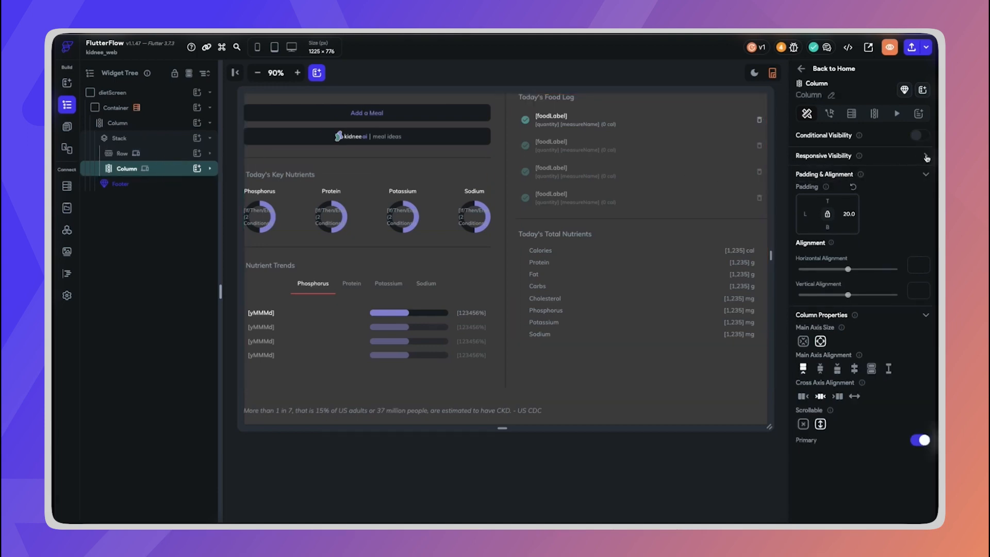
{"action": "left_click", "coordinate": [926, 156]}
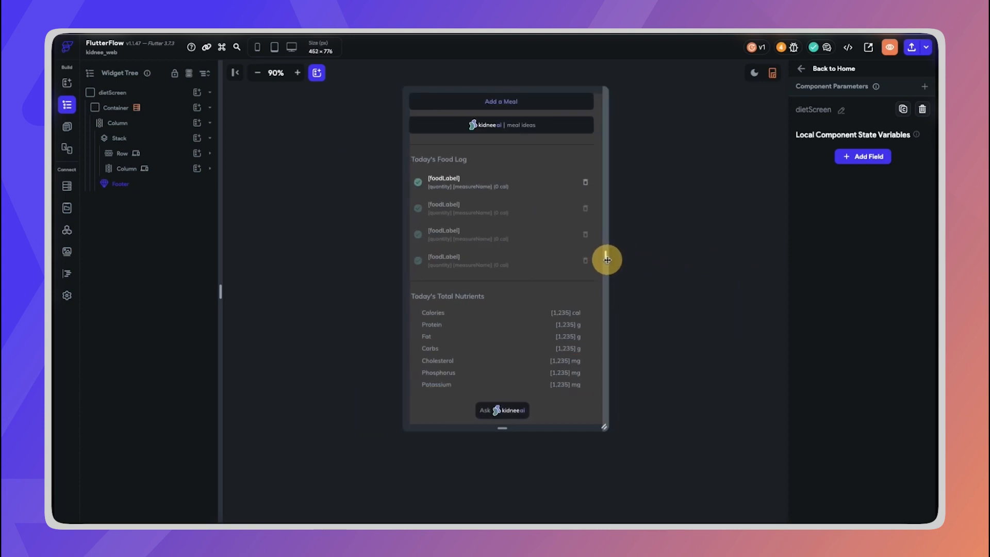
Step: Widen the dietScreen canvas back to the two-panel desktop layout
{"action": "left_click_drag", "start_coordinate": [607, 260], "coordinate": [628, 261]}
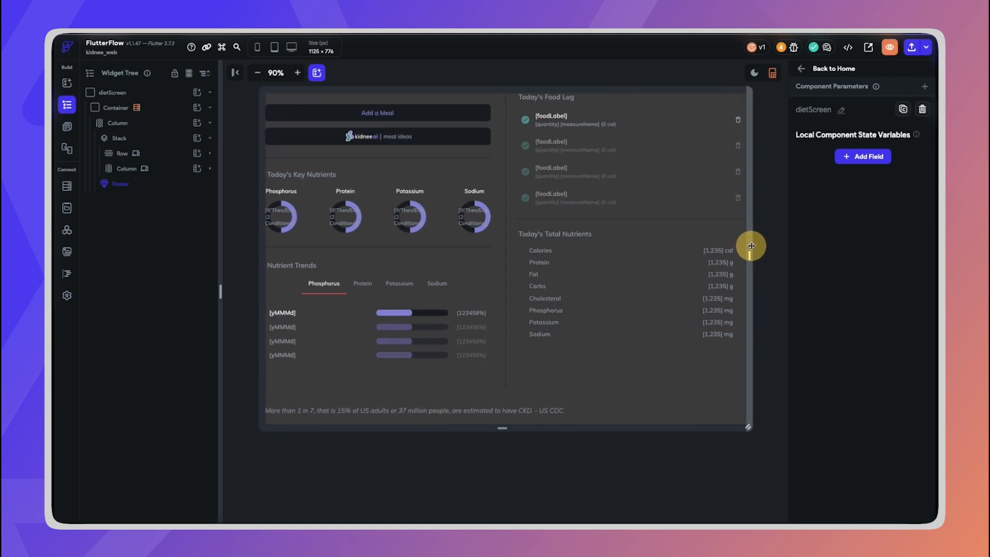
{"action": "left_click", "coordinate": [67, 127]}
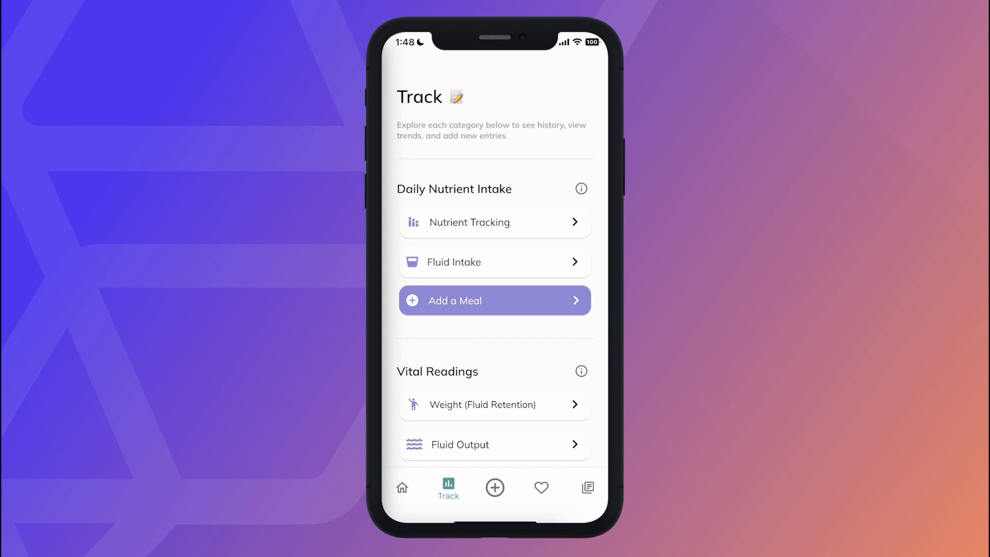
Step: Add a meal by searching 'half a cup of' and adding Plain Greek Yogurt
{"action": "left_click", "coordinate": [495, 301]}
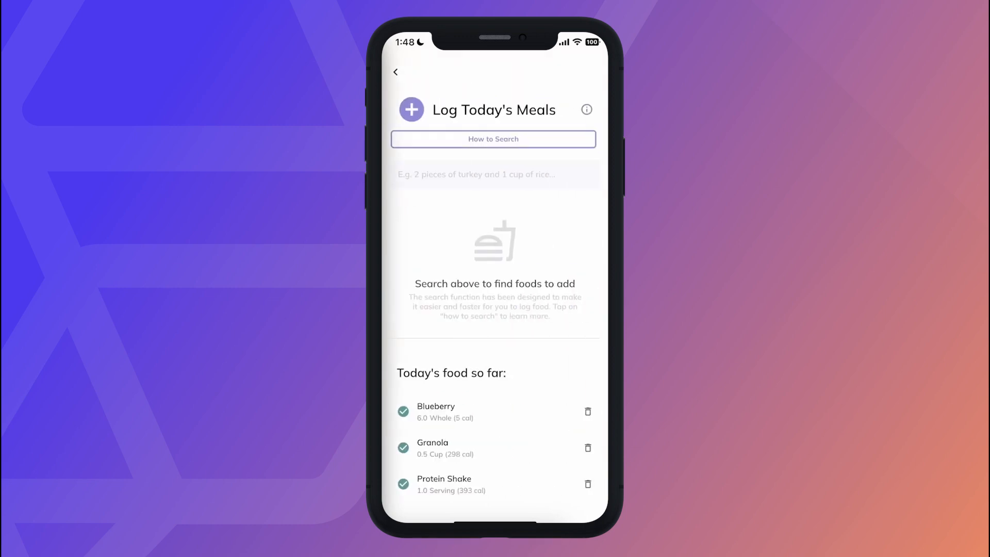
{"action": "type", "text": "half"}
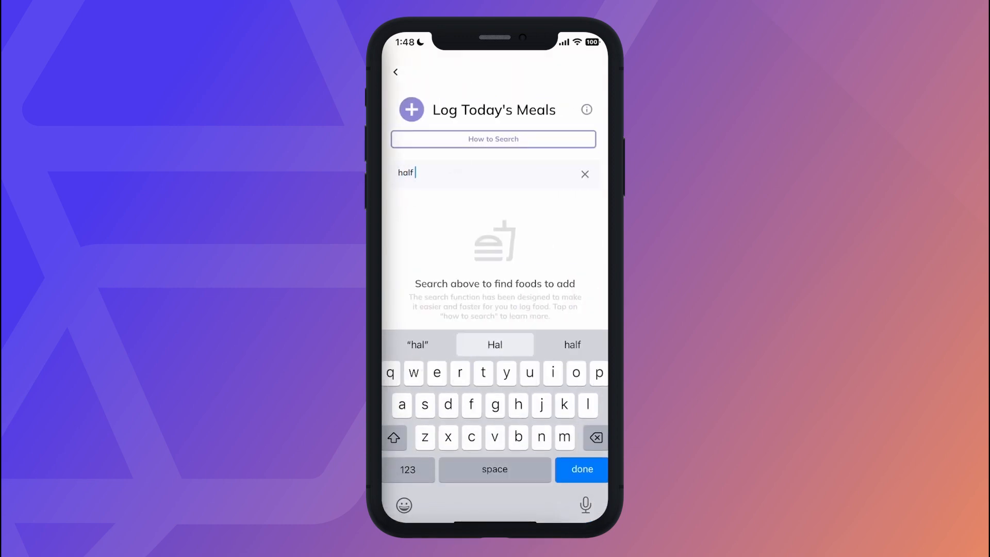
{"action": "type", "text": "a cup of plain Greek yogurt"}
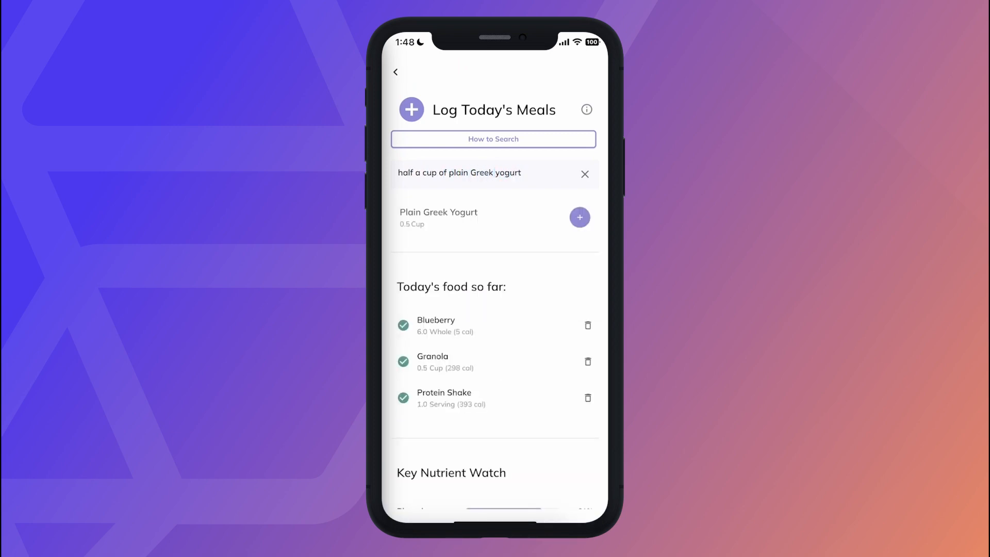
{"action": "left_click", "coordinate": [579, 217]}
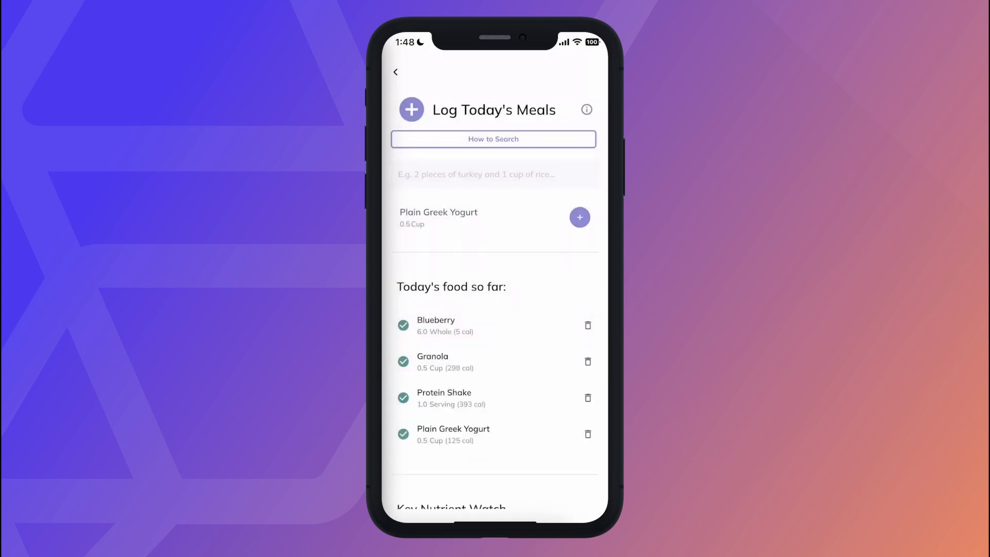
{"action": "left_click", "coordinate": [396, 72]}
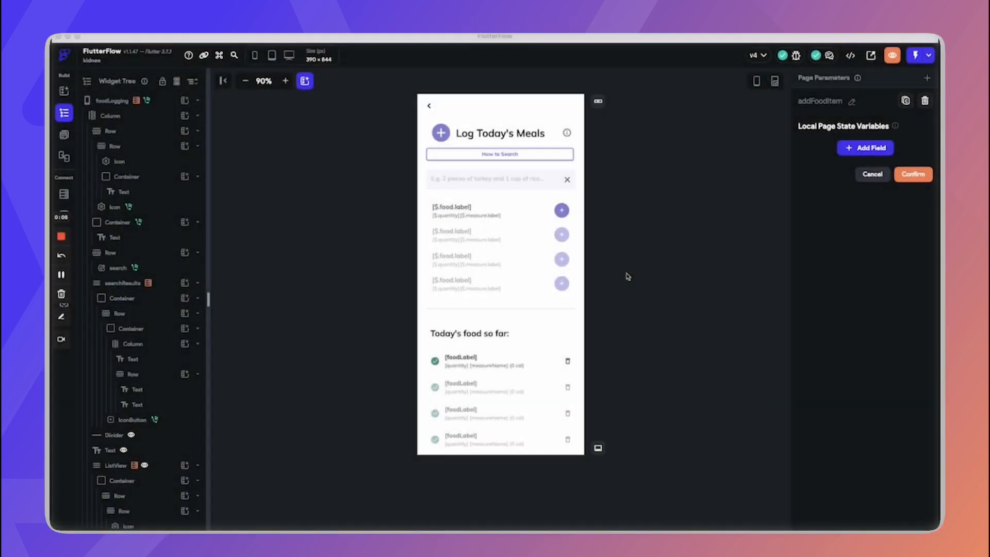
{"action": "mouse_move", "coordinate": [376, 275]}
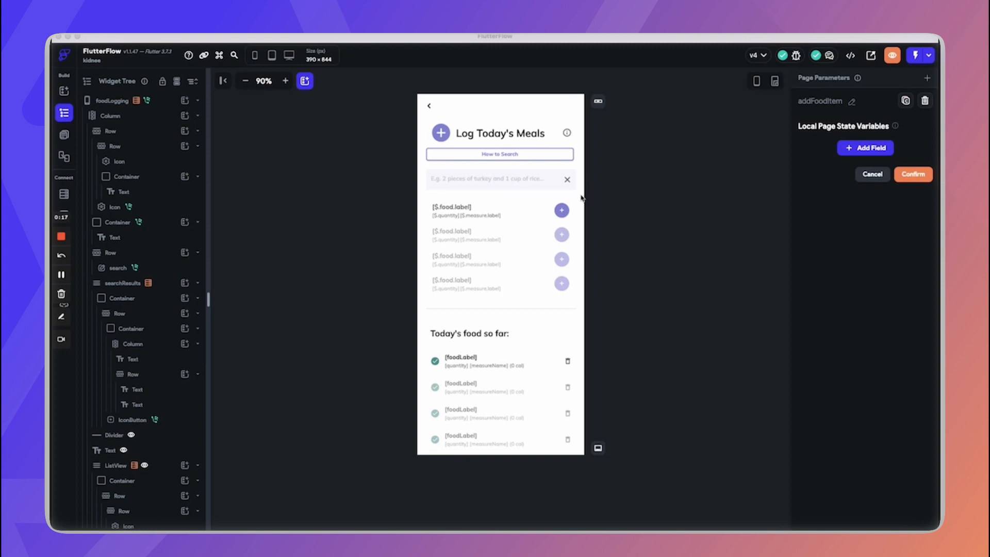
{"action": "mouse_move", "coordinate": [467, 264]}
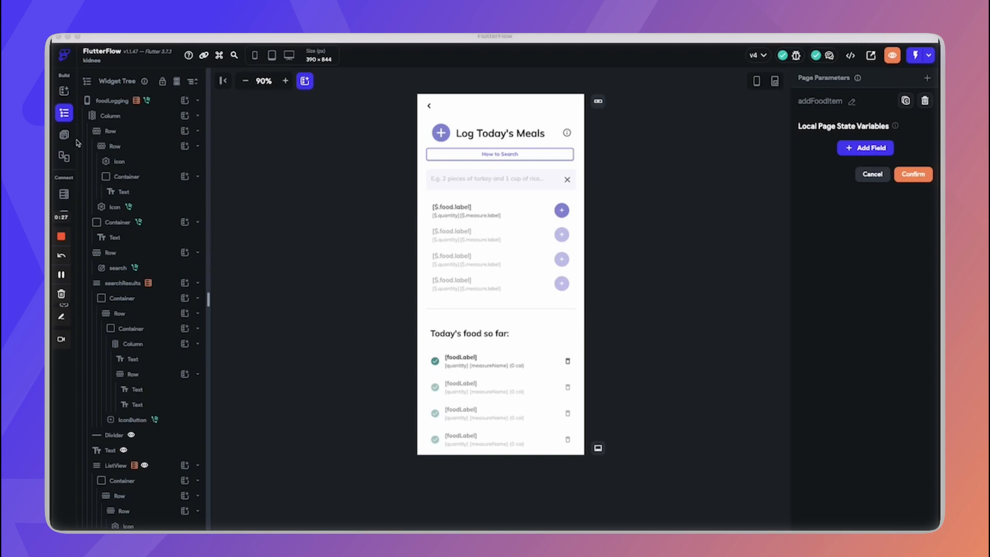
{"action": "left_click", "coordinate": [64, 134]}
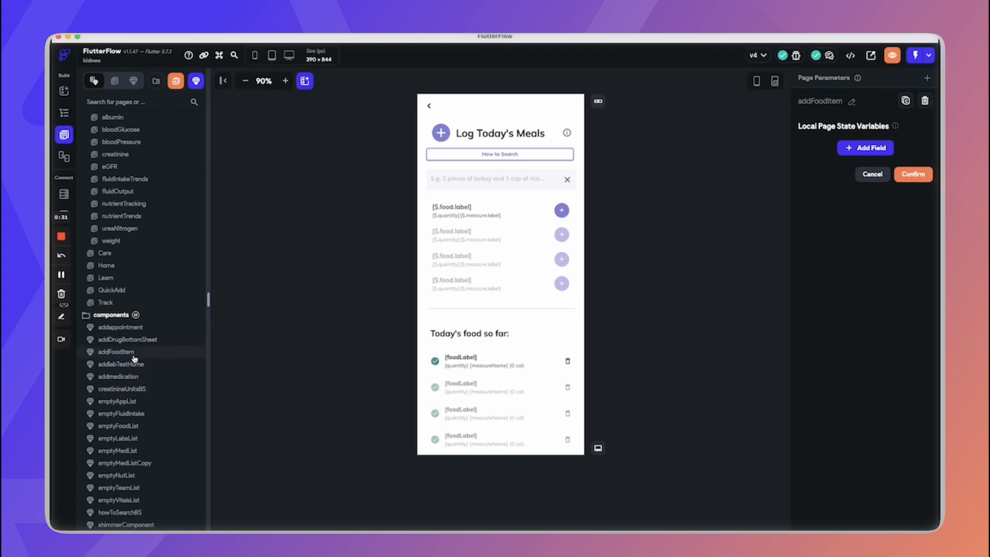
{"action": "left_click", "coordinate": [116, 351]}
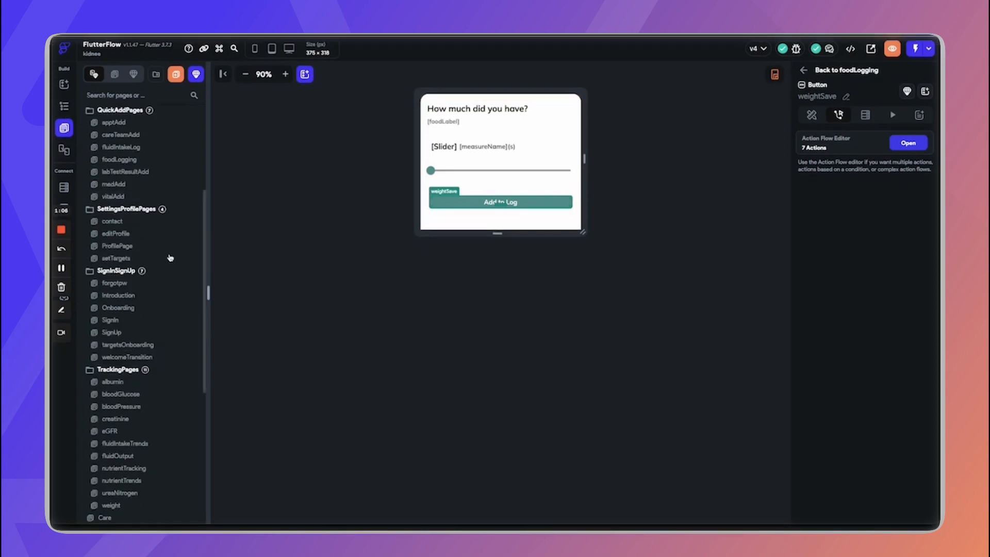
{"action": "left_click", "coordinate": [120, 160]}
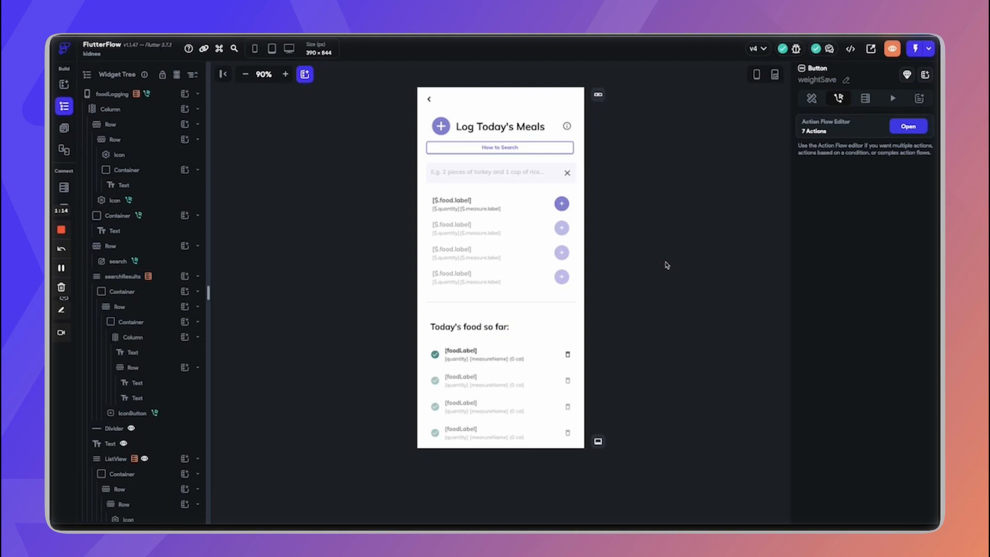
{"action": "left_click", "coordinate": [114, 93]}
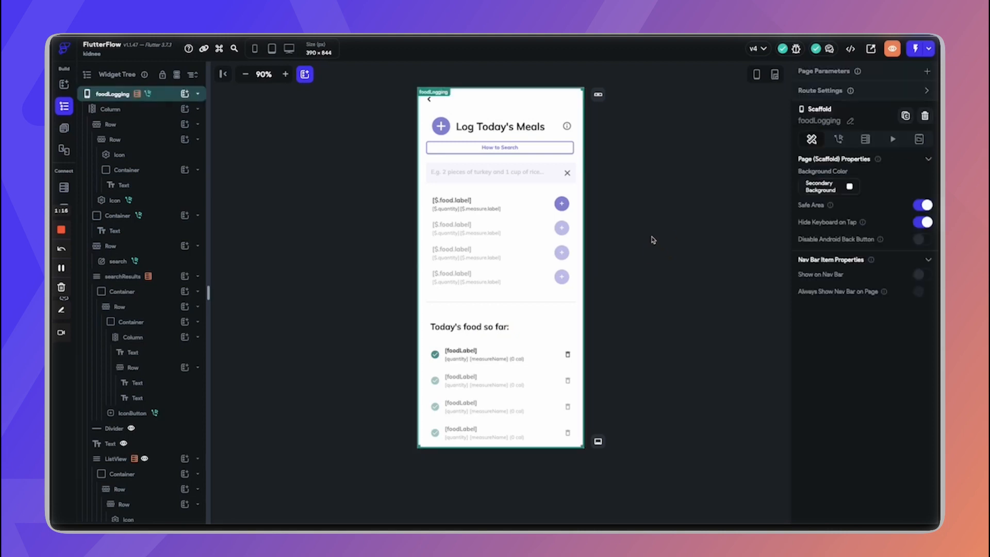